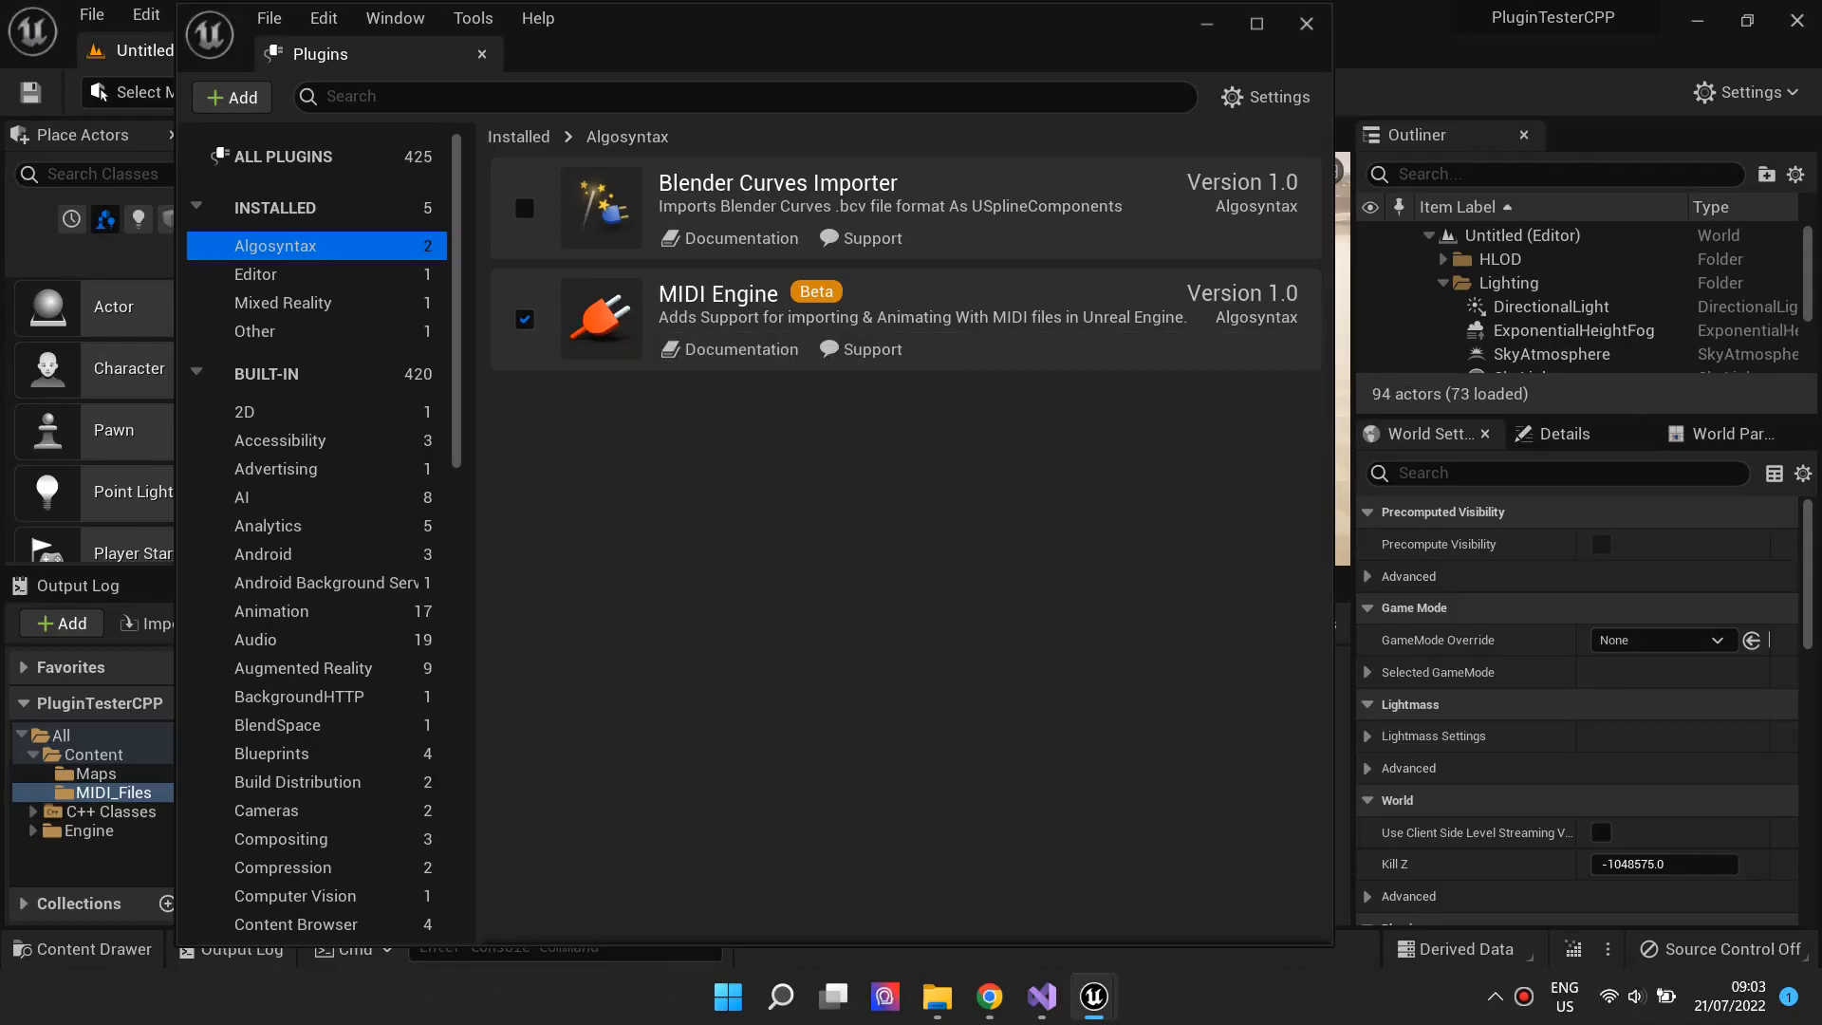
- Import Drake-Jumpman MIDI.mid into the /Game/MIDI_Files content folder
{"action": "left_click", "coordinate": [1306, 25]}
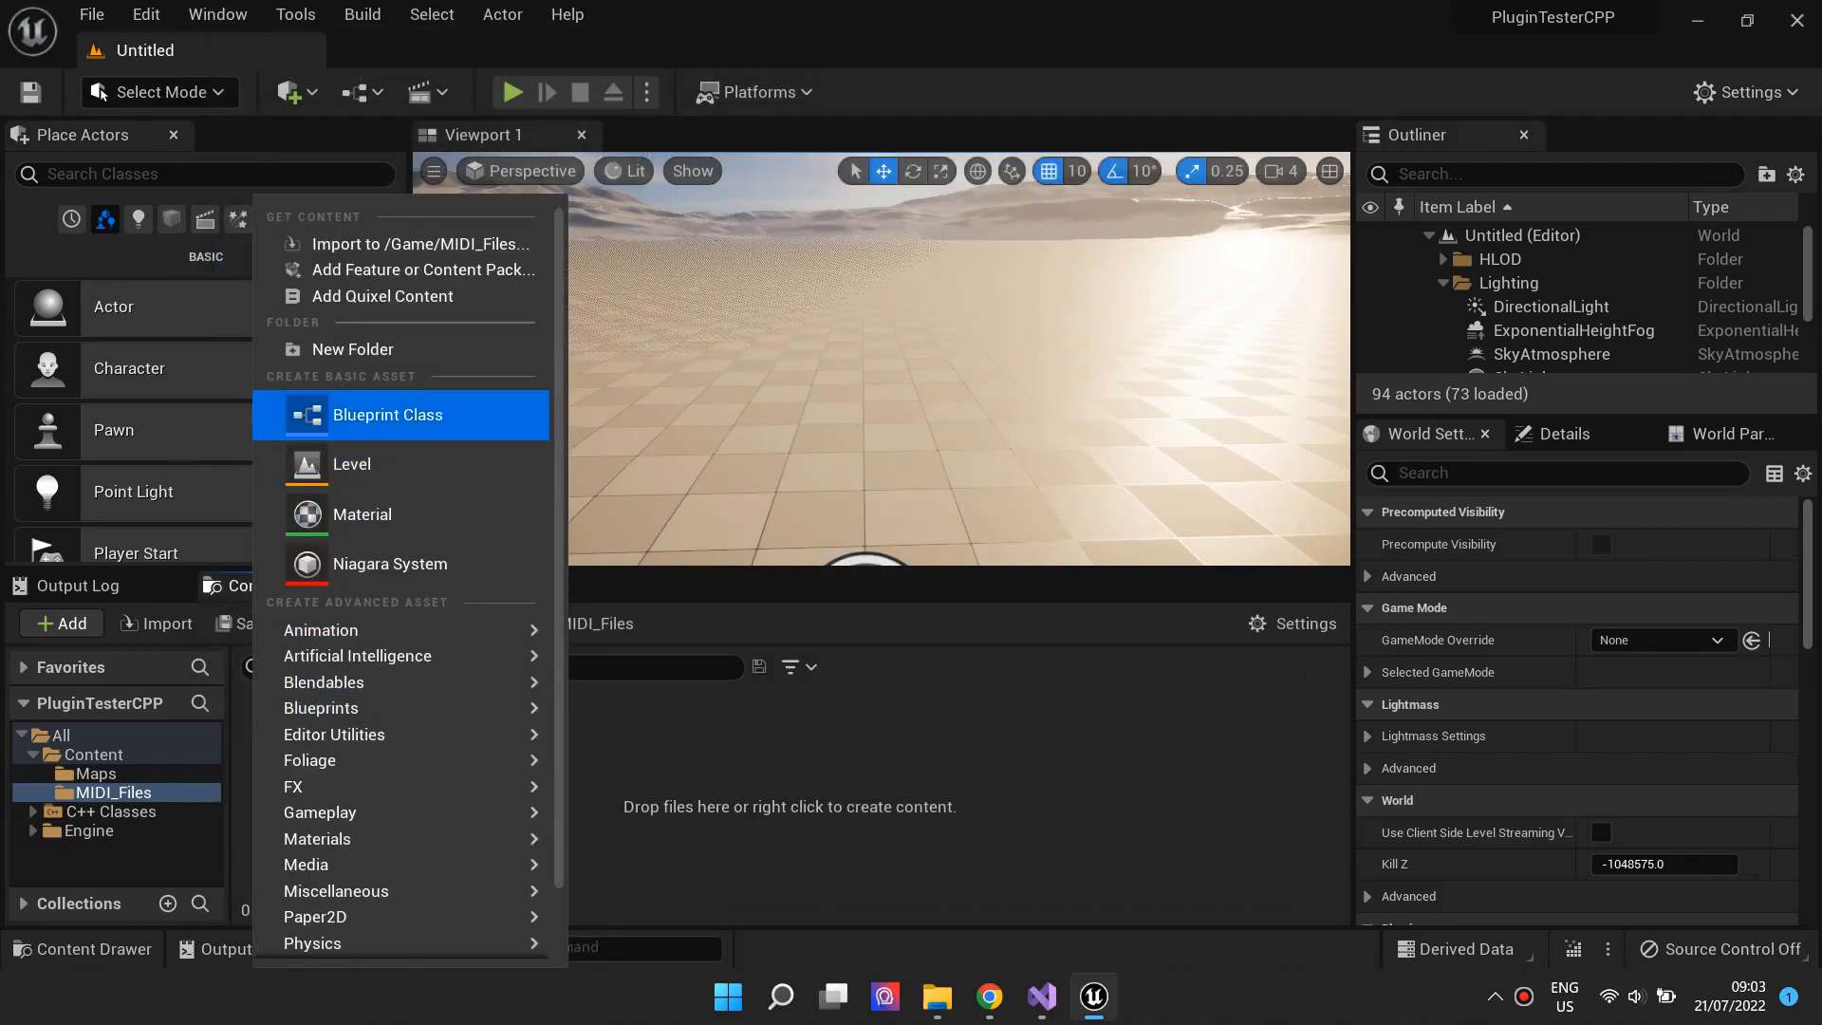
{"action": "left_click", "coordinate": [420, 243]}
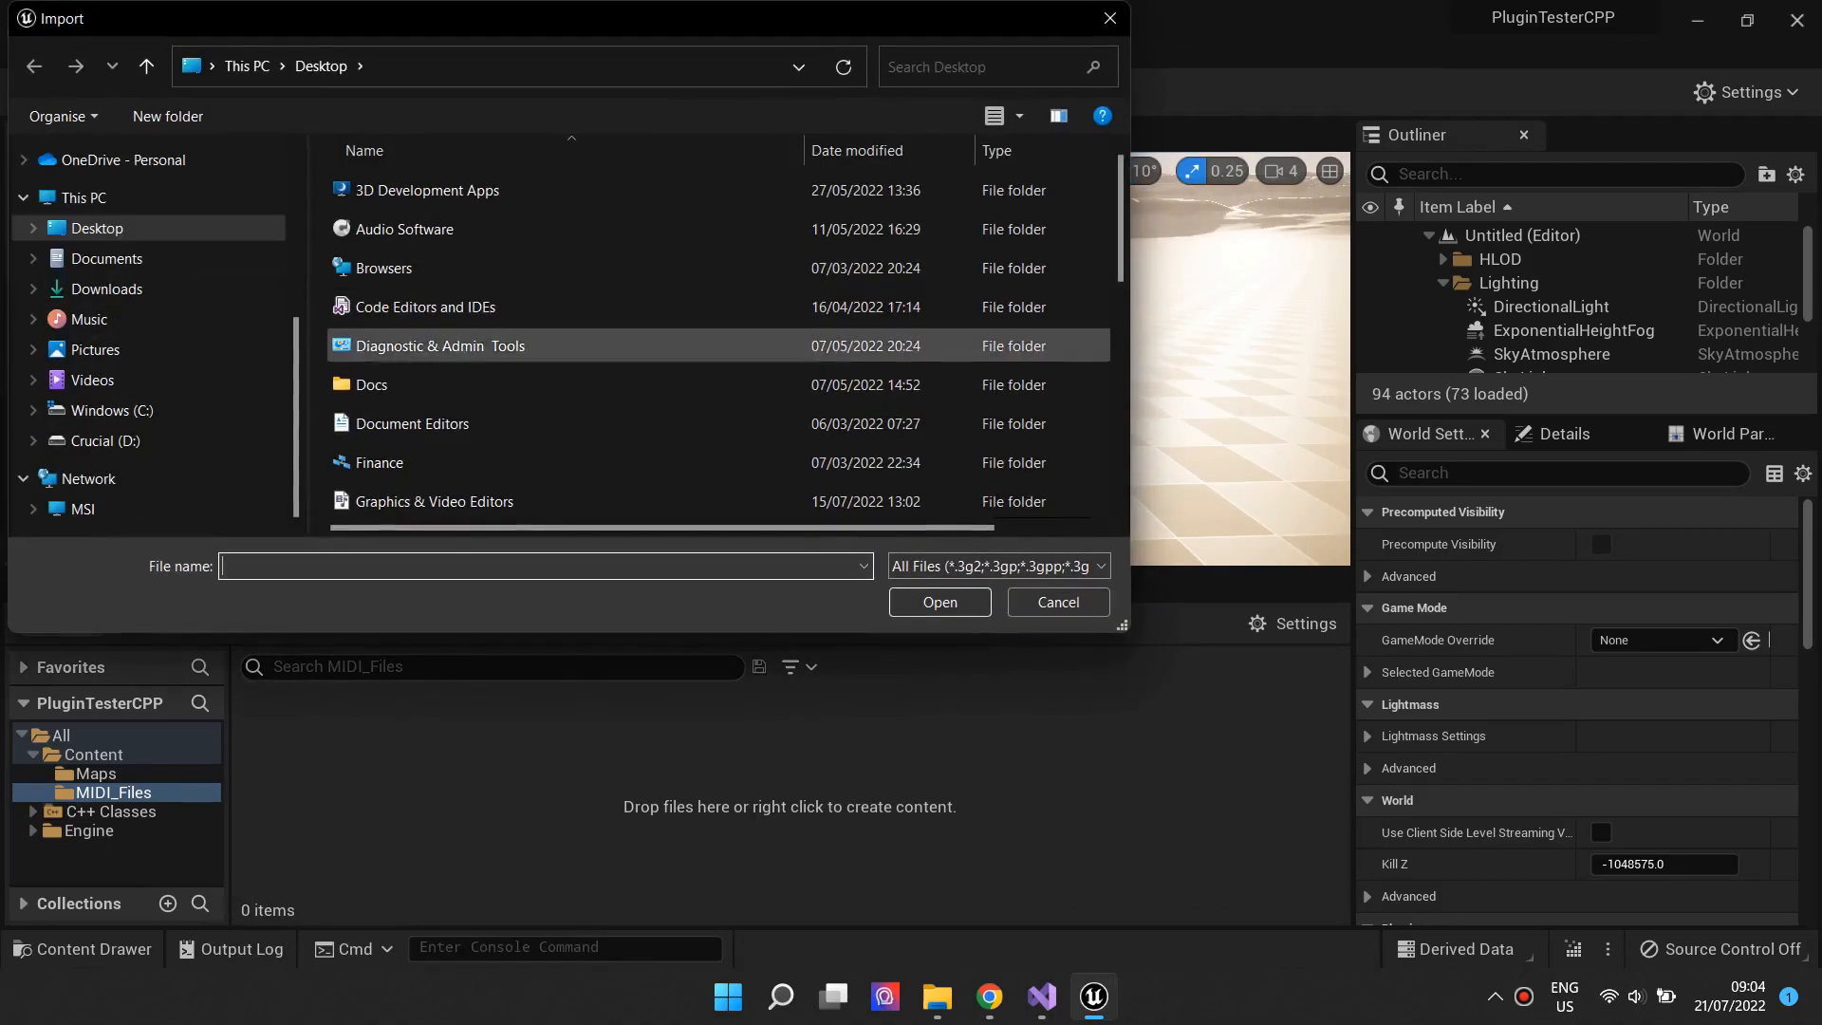
{"action": "scroll", "scroll_direction": "down", "scroll_amount": 3}
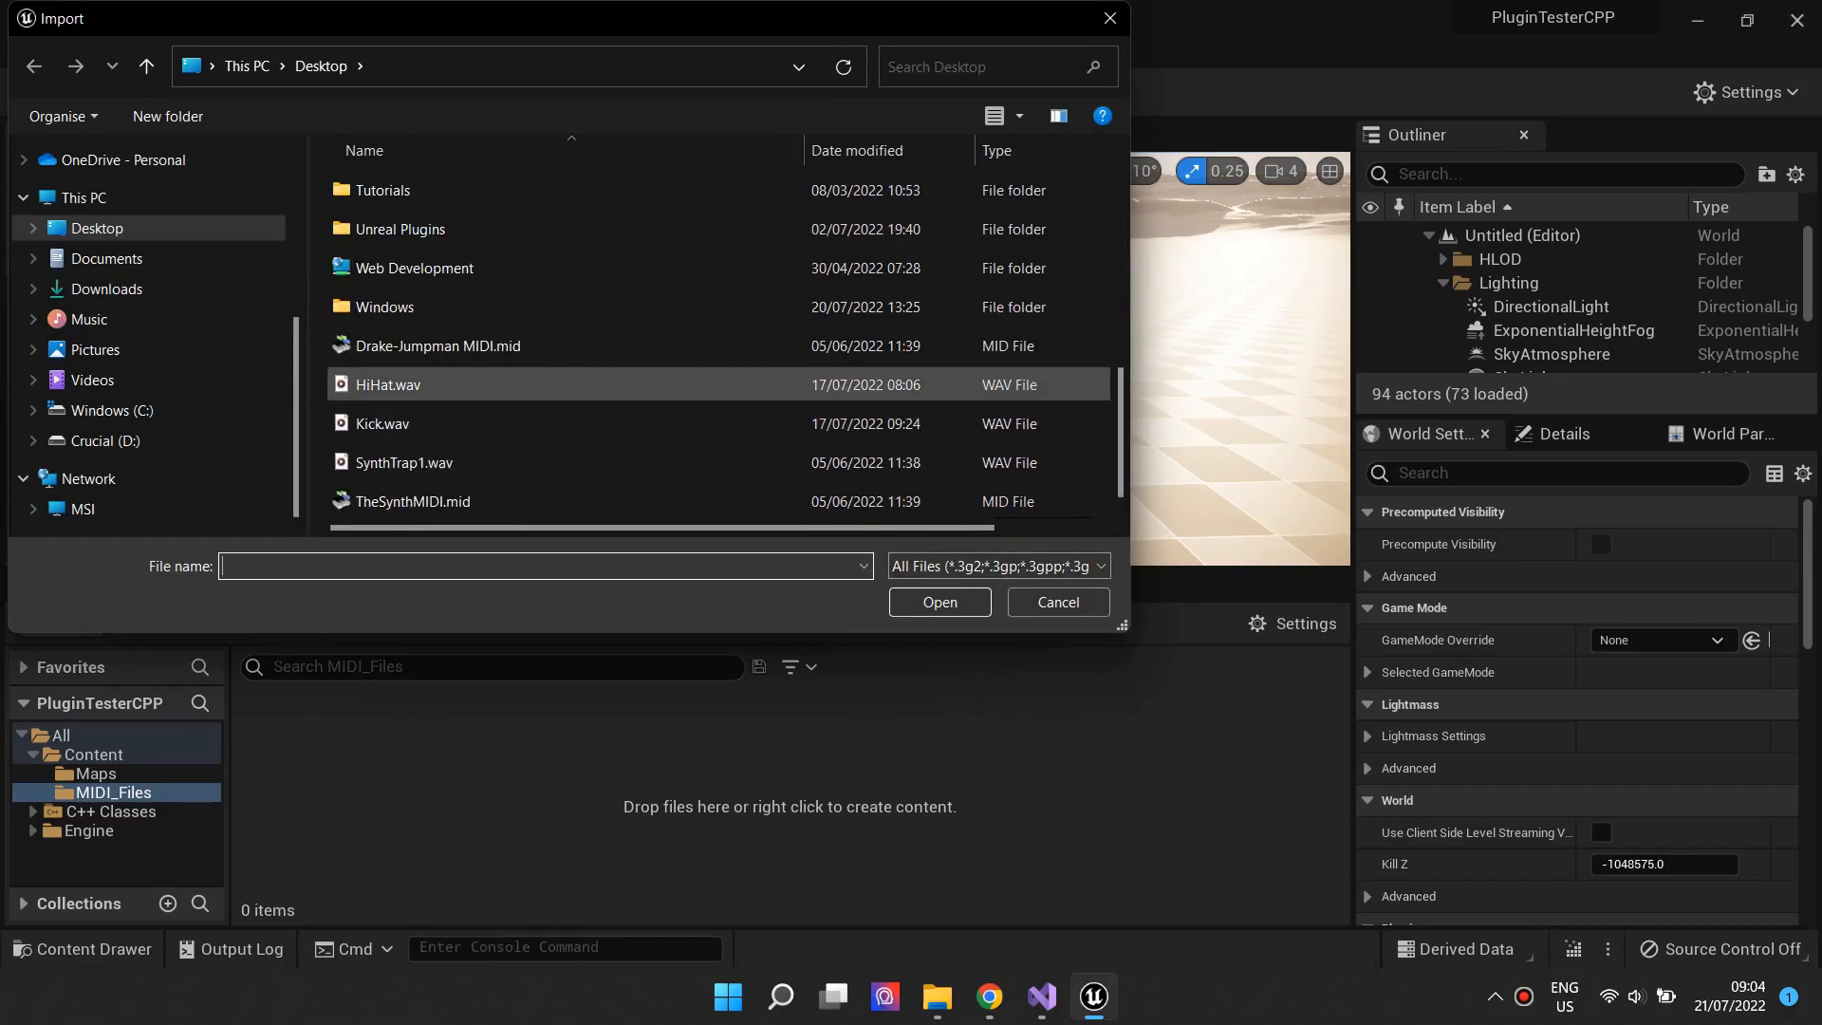
{"action": "left_click", "coordinate": [436, 345]}
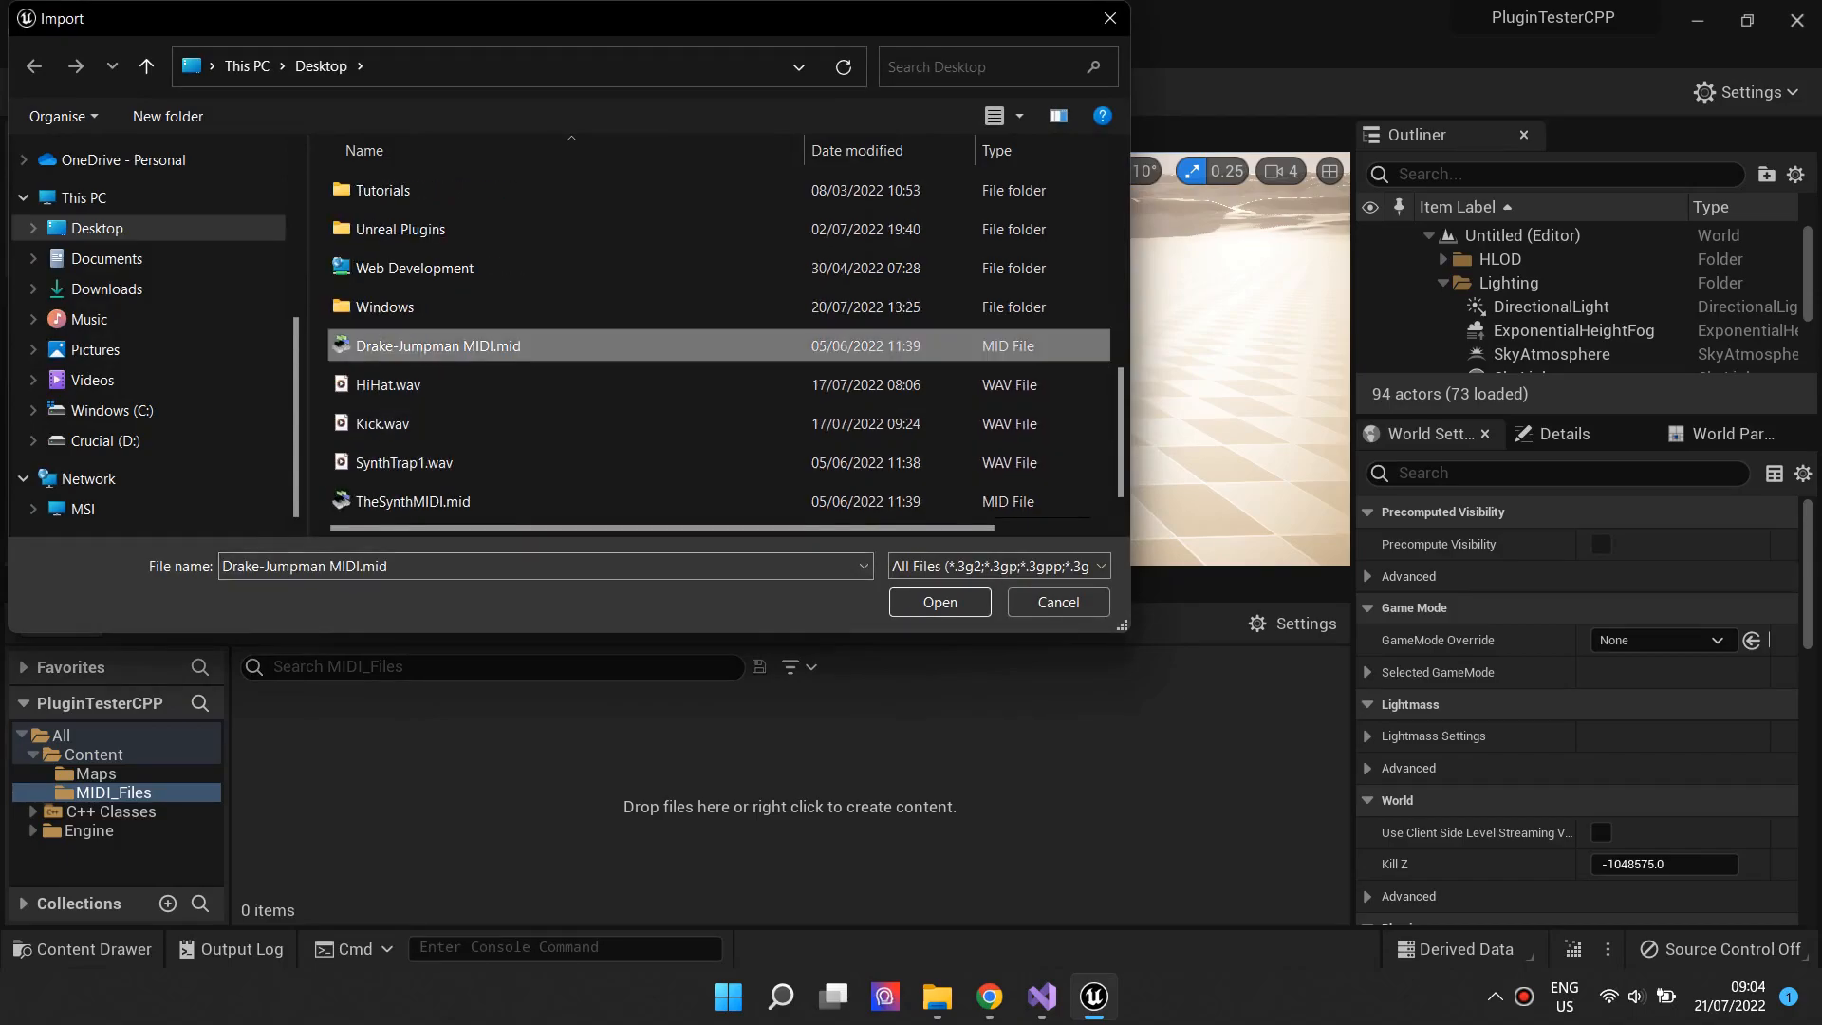
{"action": "left_click", "coordinate": [940, 602]}
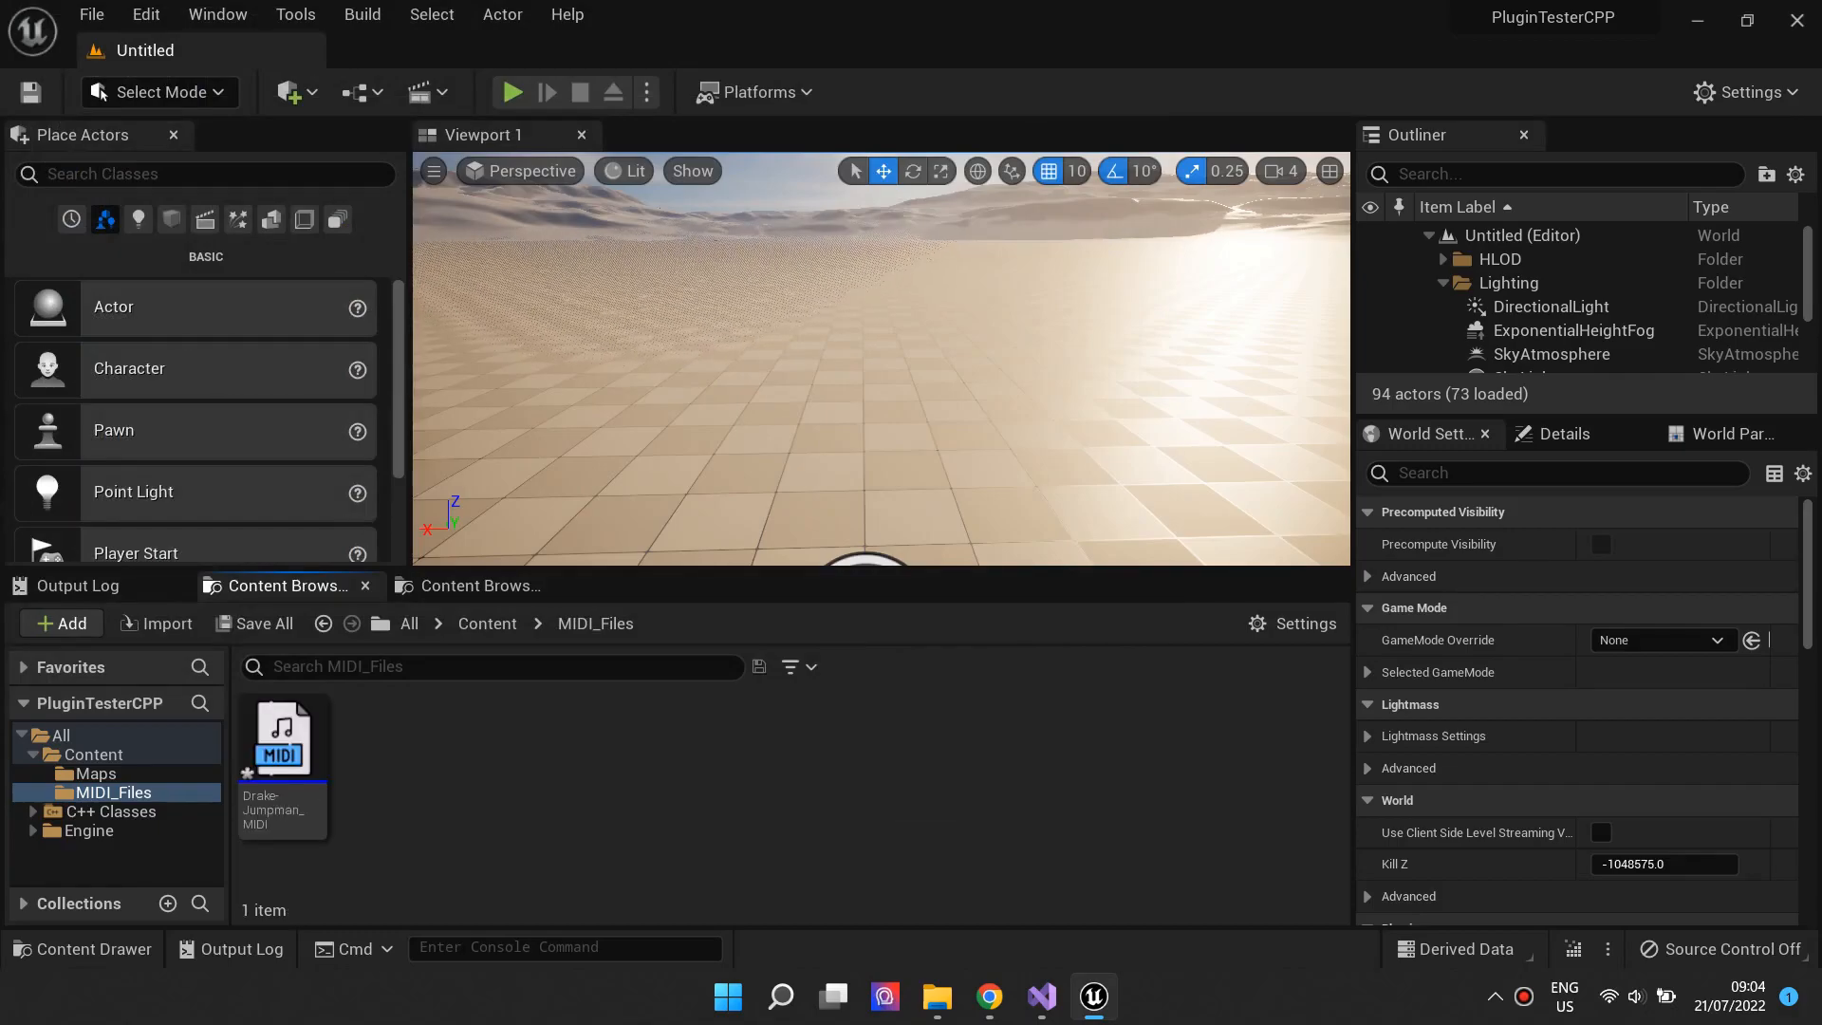
{"action": "left_click", "coordinate": [283, 738]}
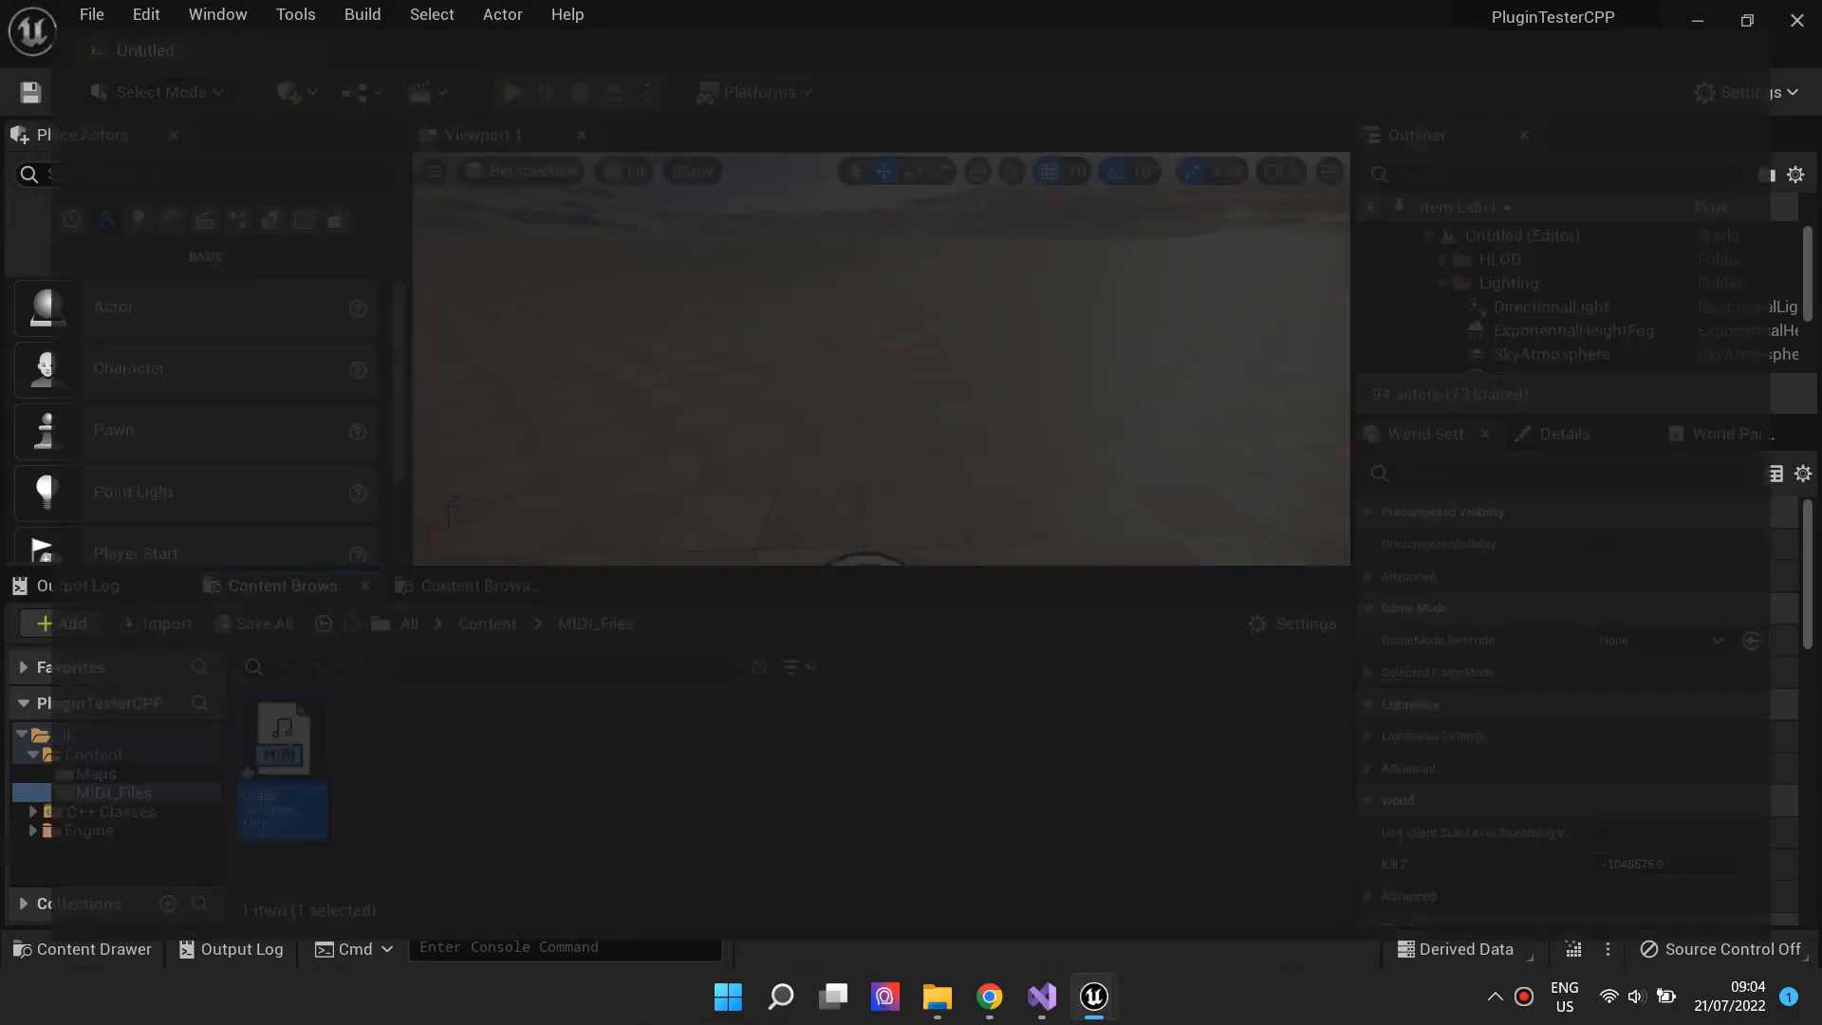
{"action": "double_click", "coordinate": [283, 736]}
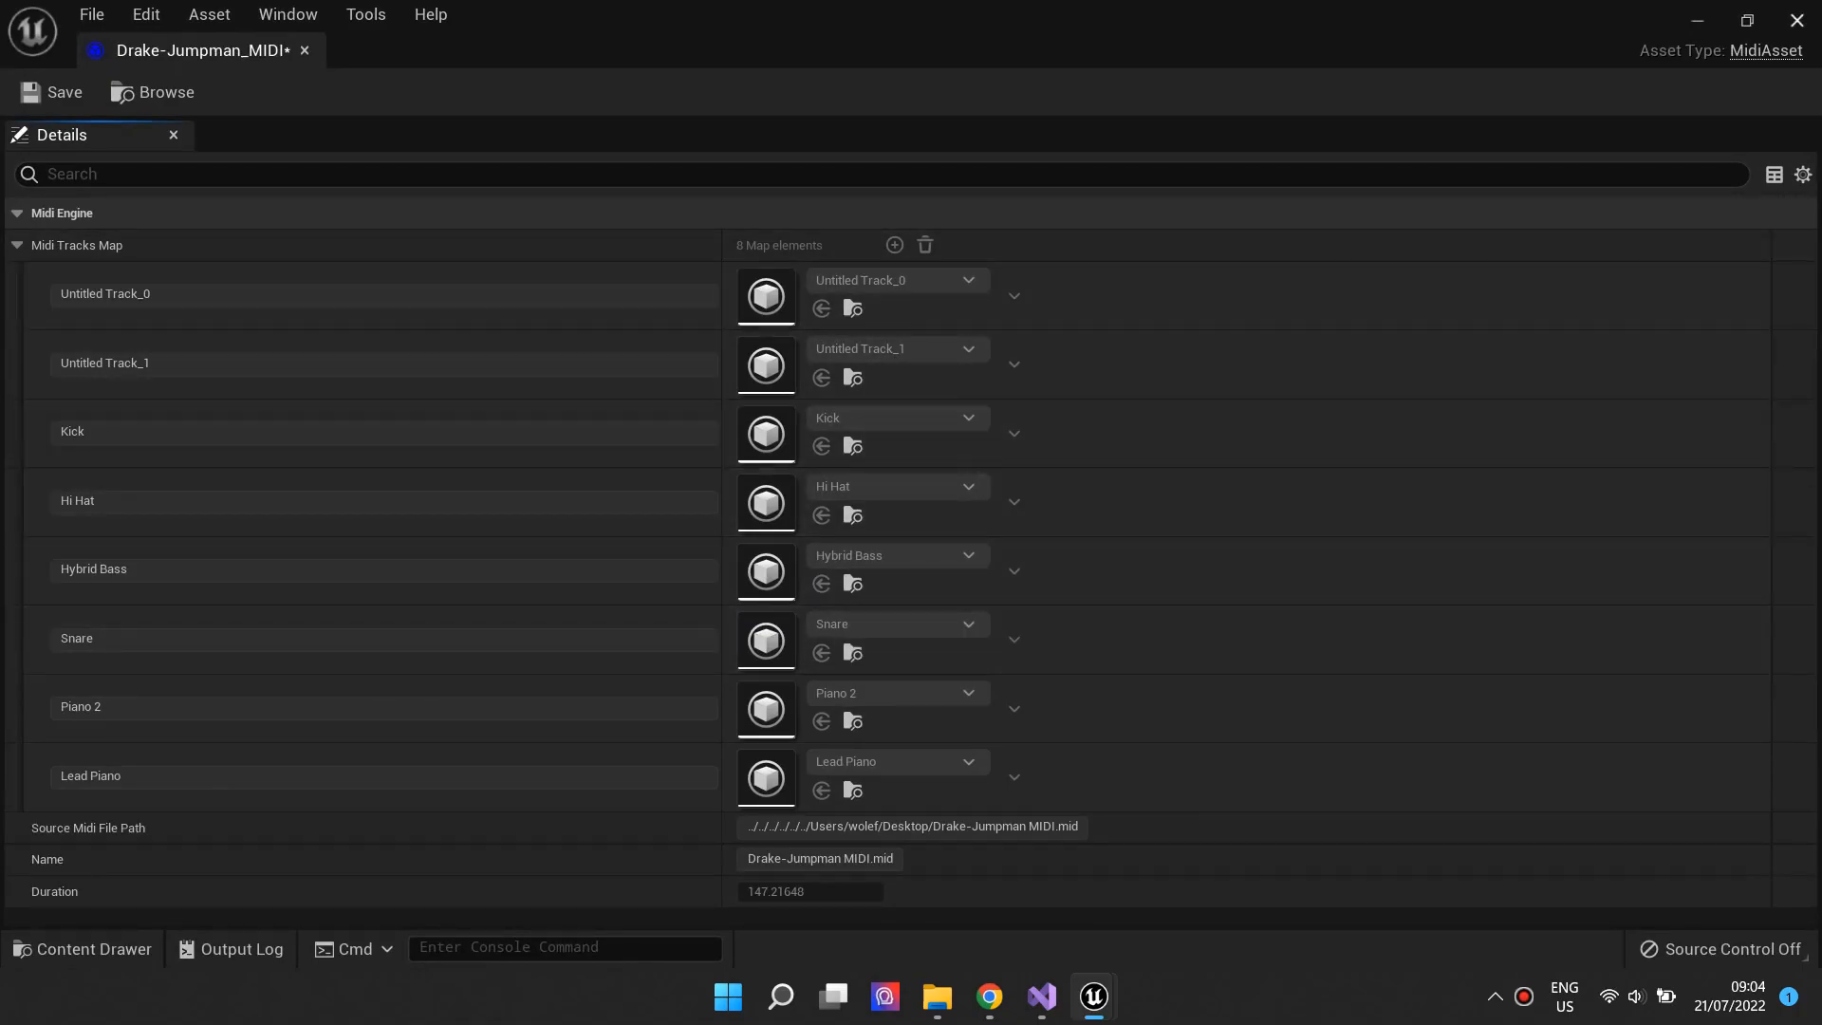
{"action": "mouse_move", "coordinate": [1766, 49]}
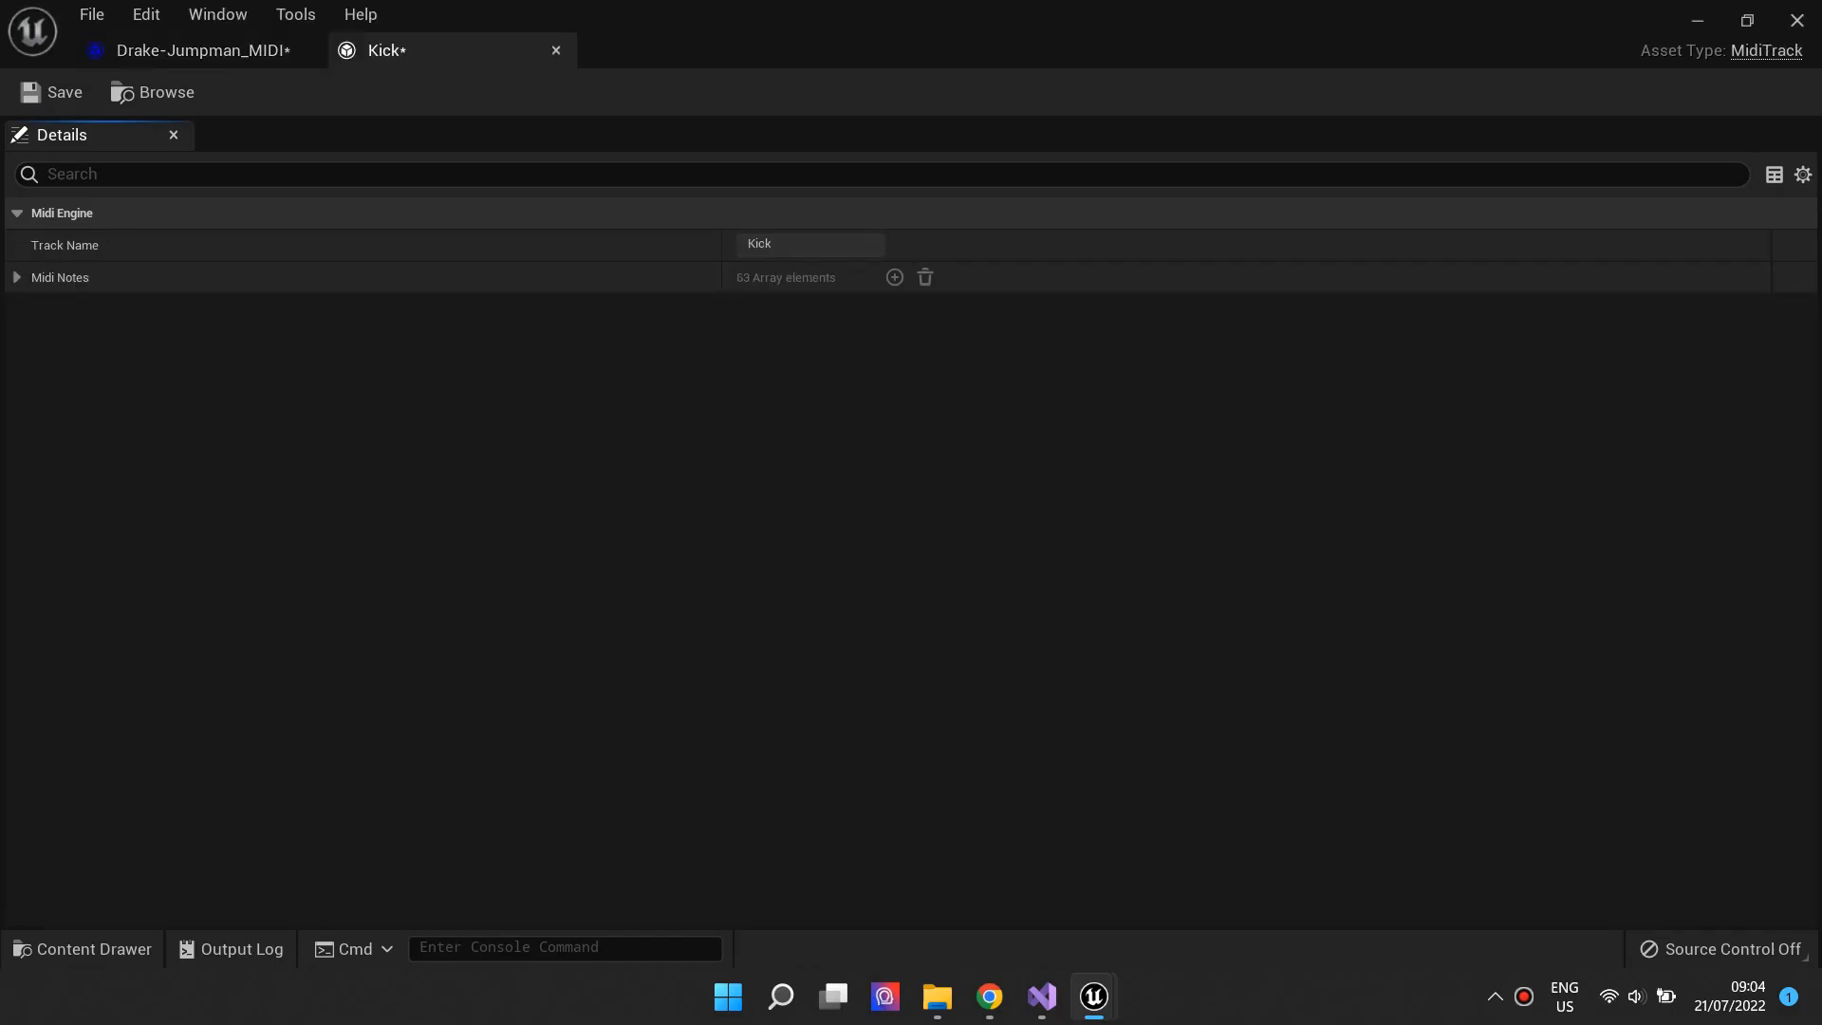
{"action": "left_click", "coordinate": [15, 277]}
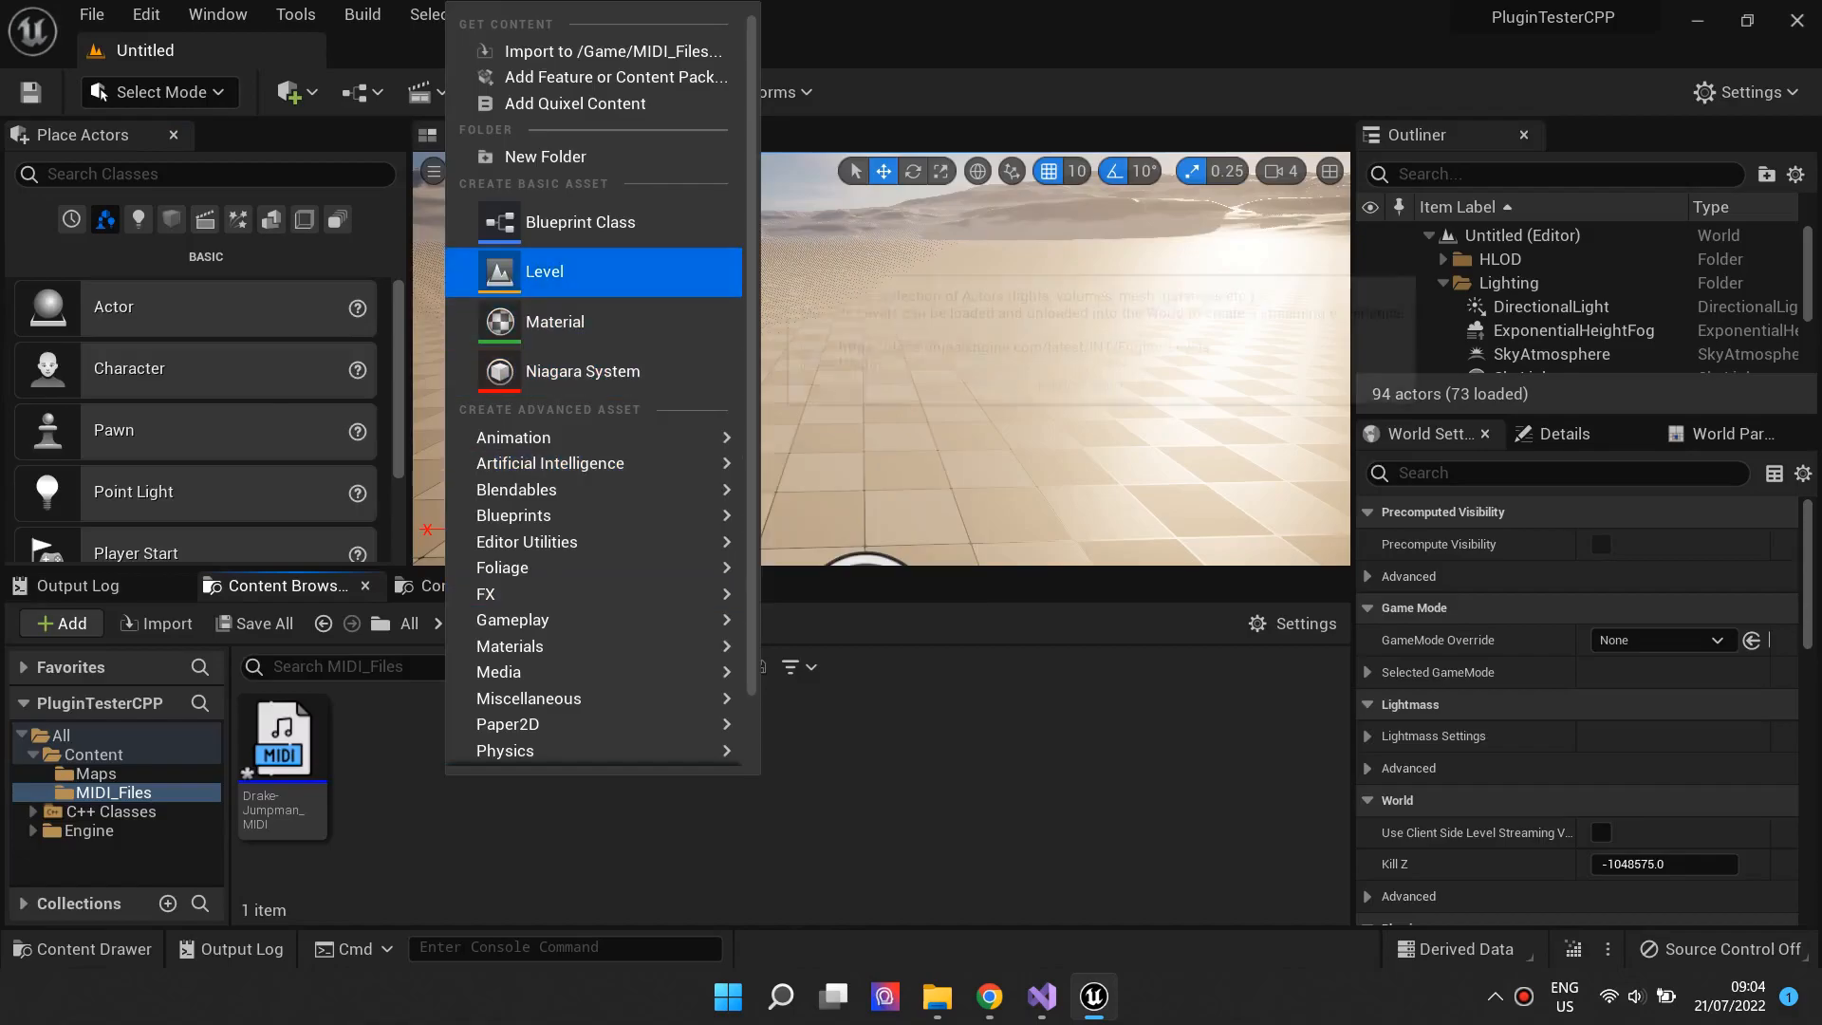
- Create a new Blueprint class based on Actor in MIDI_Files and open NewBlueprint
{"action": "left_click", "coordinate": [581, 222]}
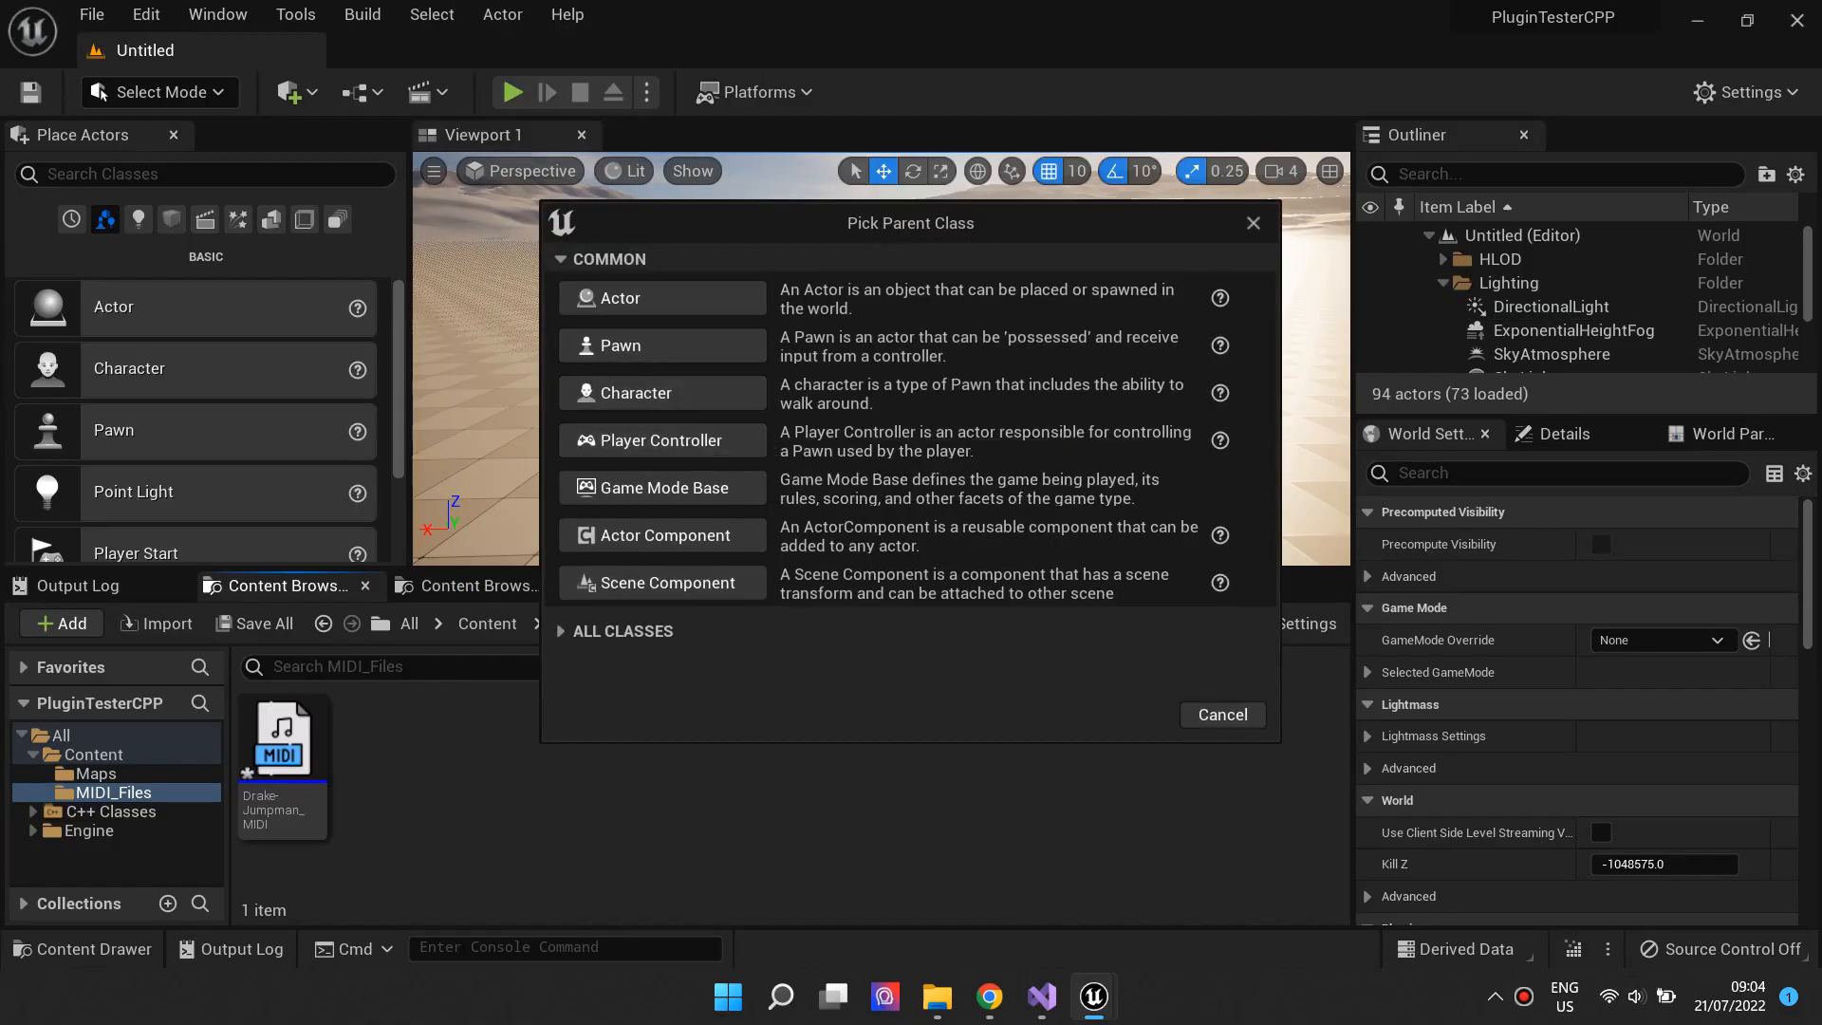
{"action": "left_click", "coordinate": [621, 296]}
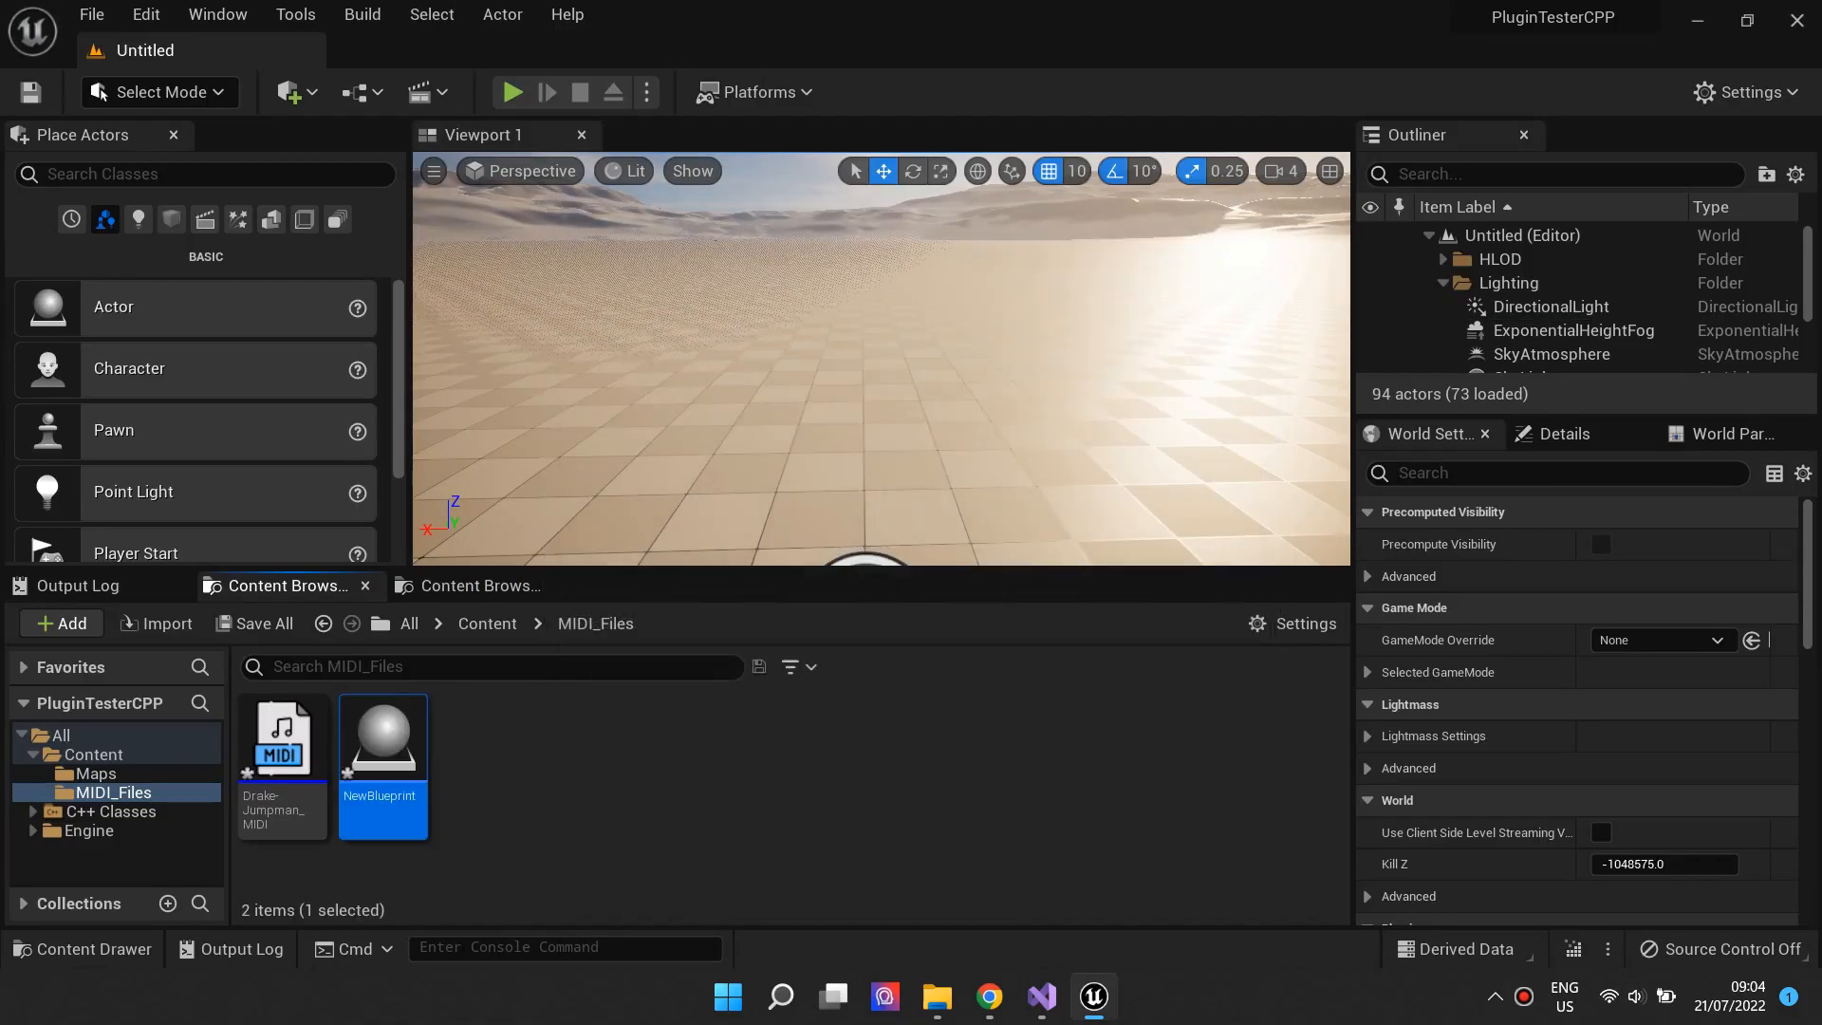
{"action": "double_click", "coordinate": [383, 737]}
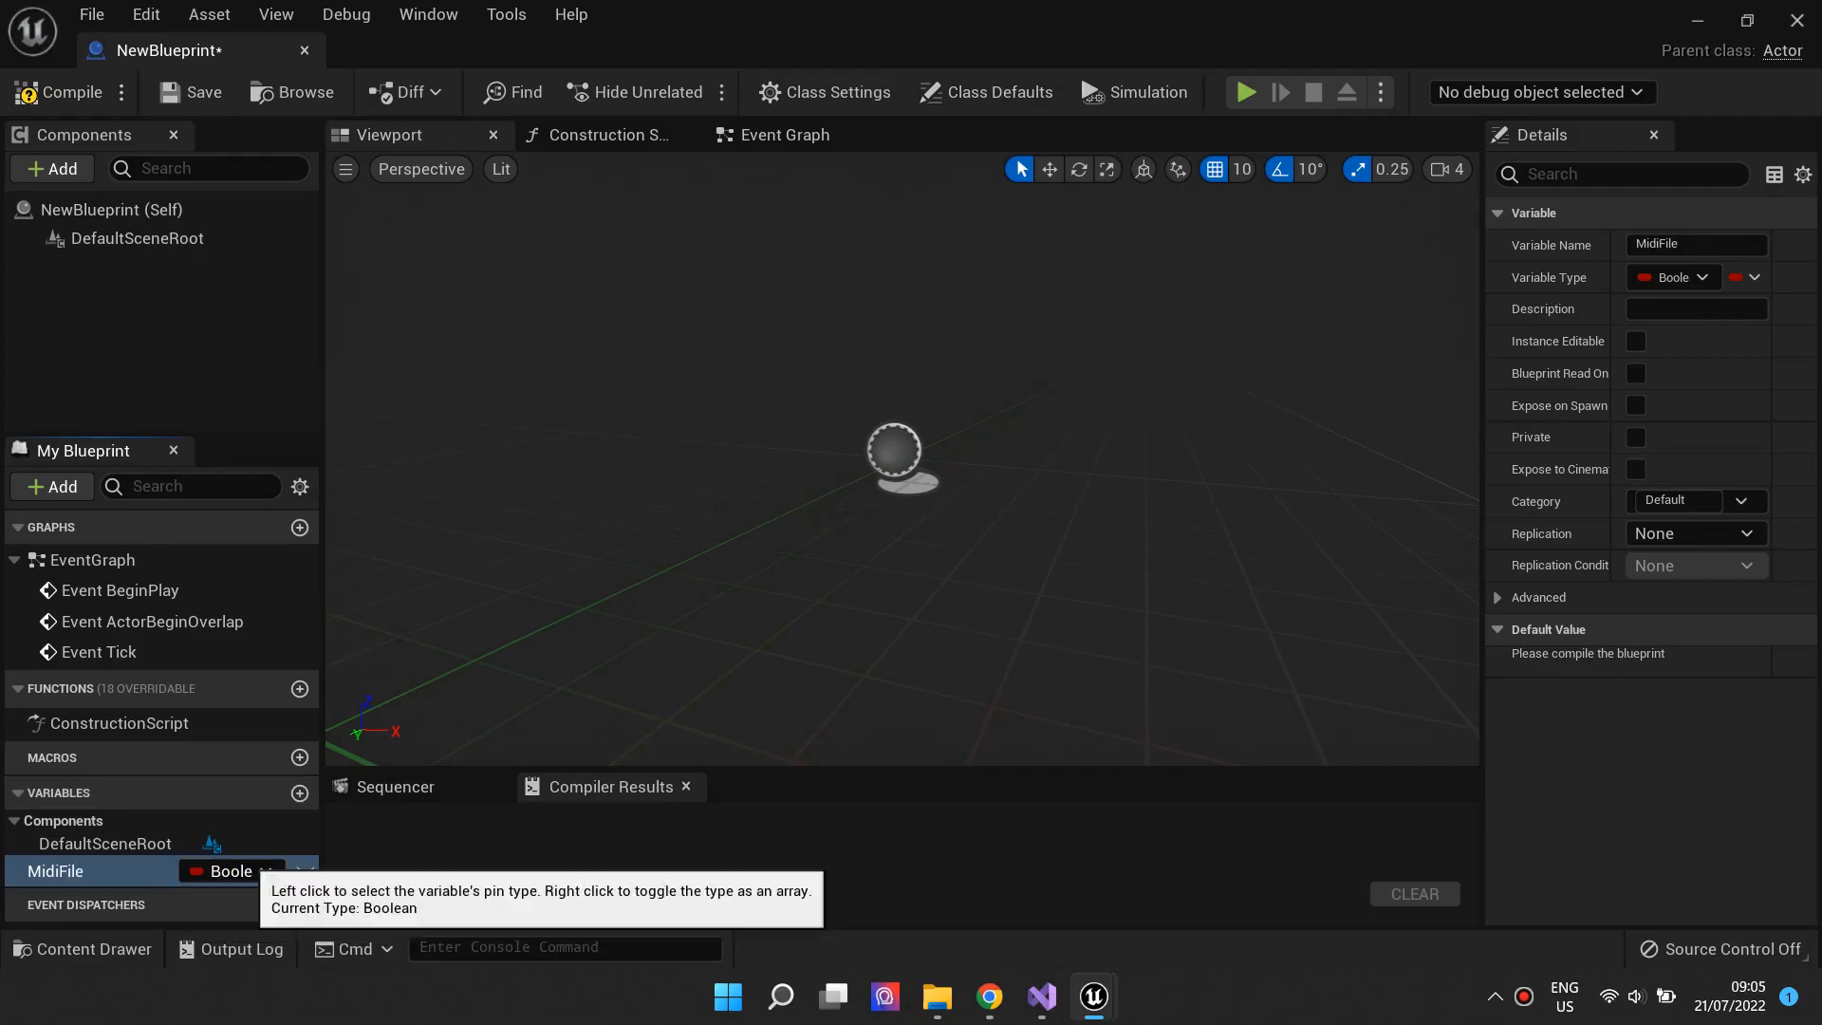
- Make MidiFile a Midi Asset object reference defaulting to Drake-Jumpman_MIDI
{"action": "left_click", "coordinate": [231, 871]}
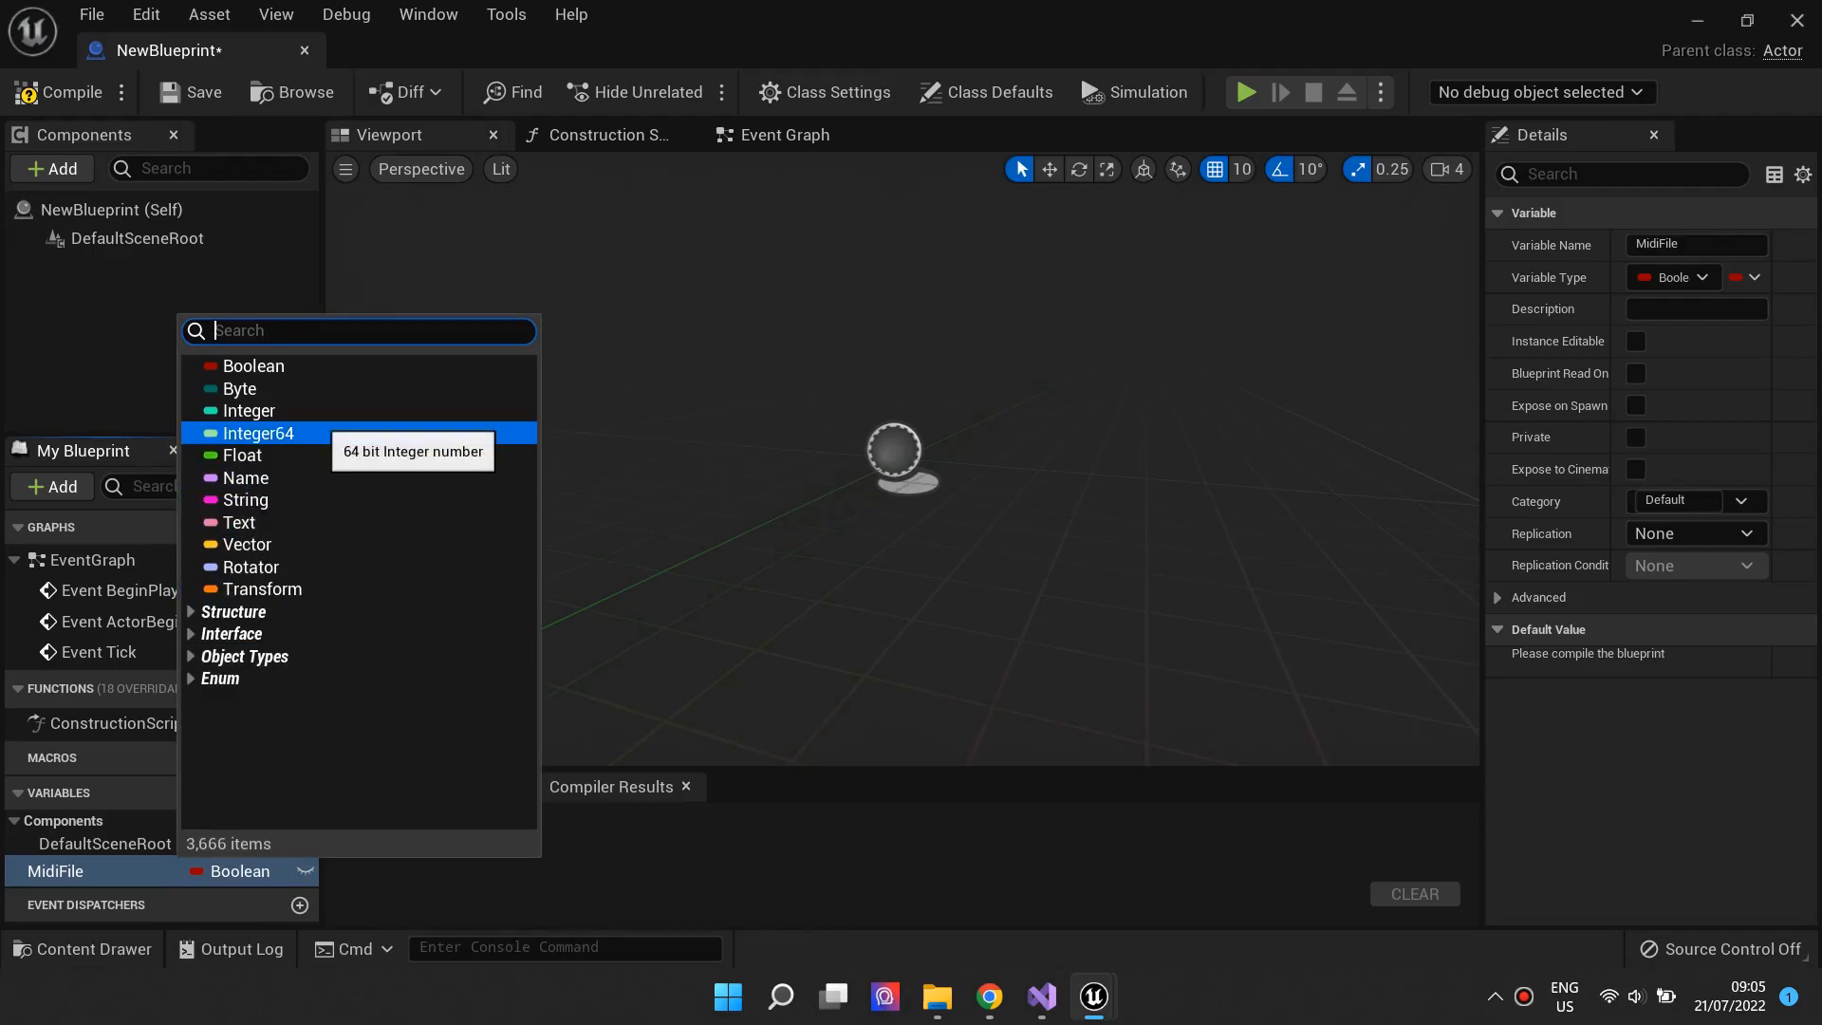
{"action": "type", "text": "Midi"}
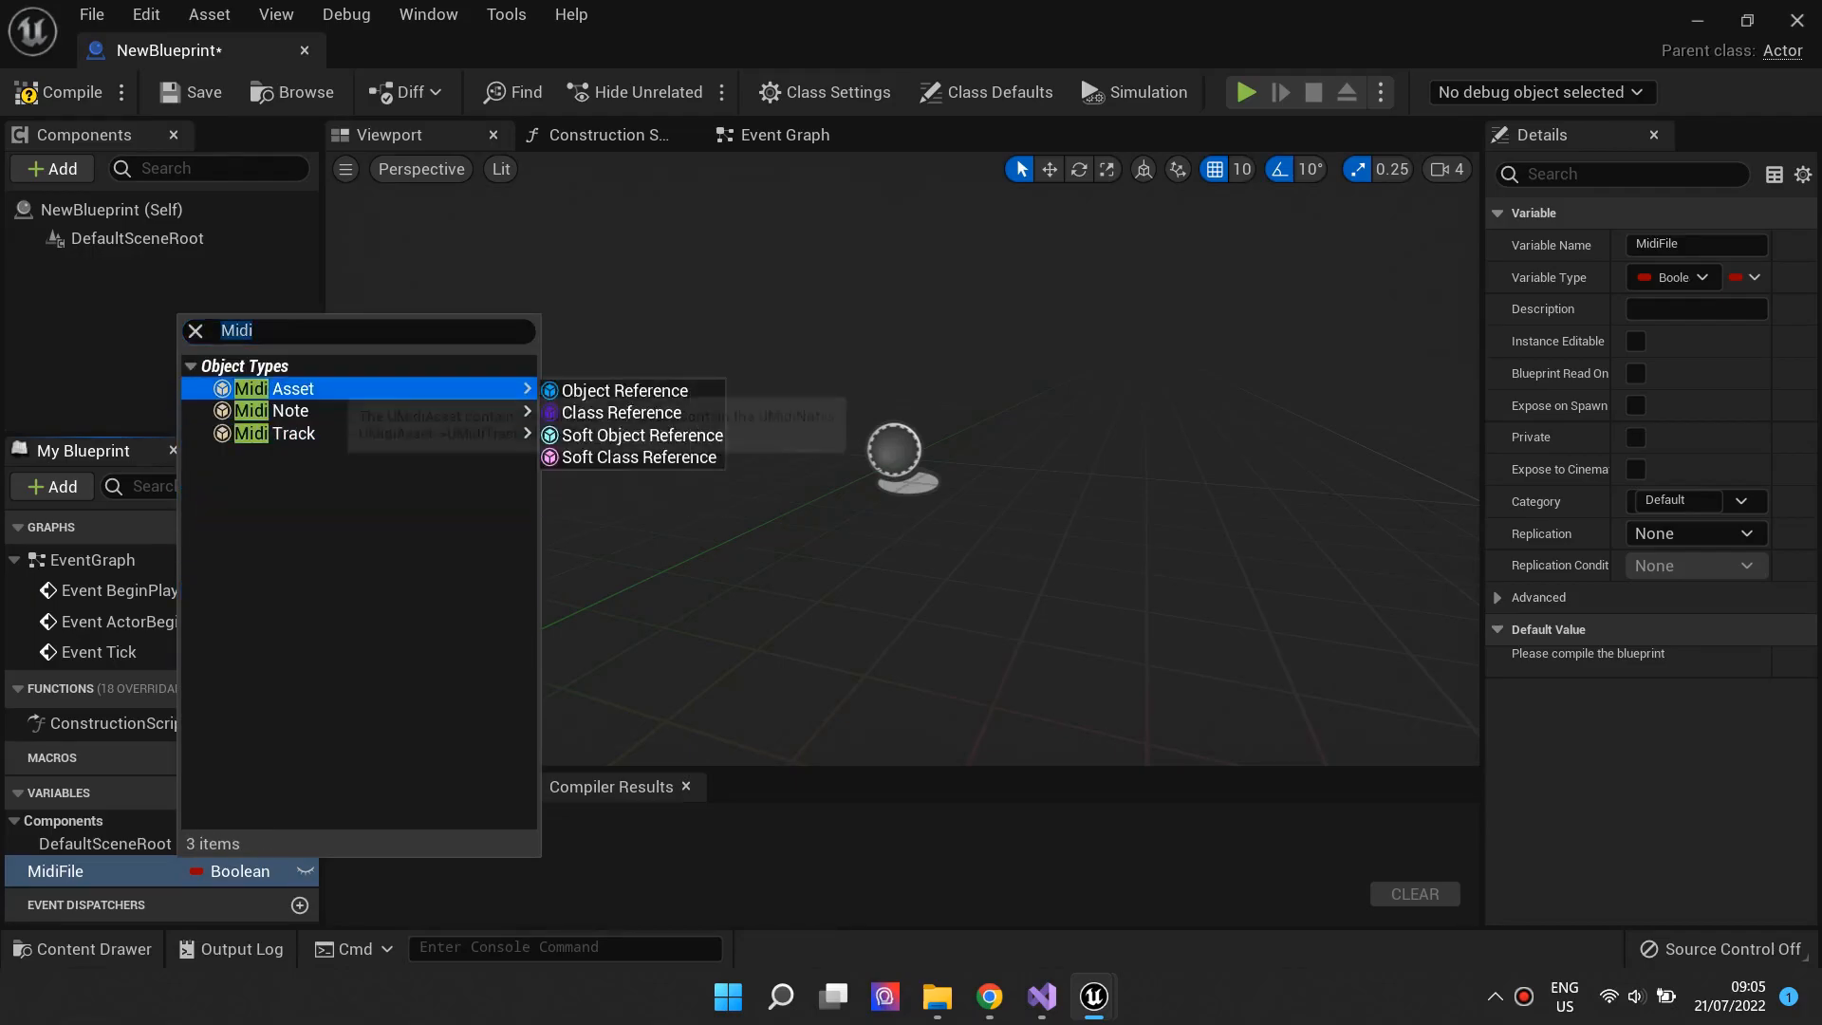
{"action": "left_click", "coordinate": [625, 391]}
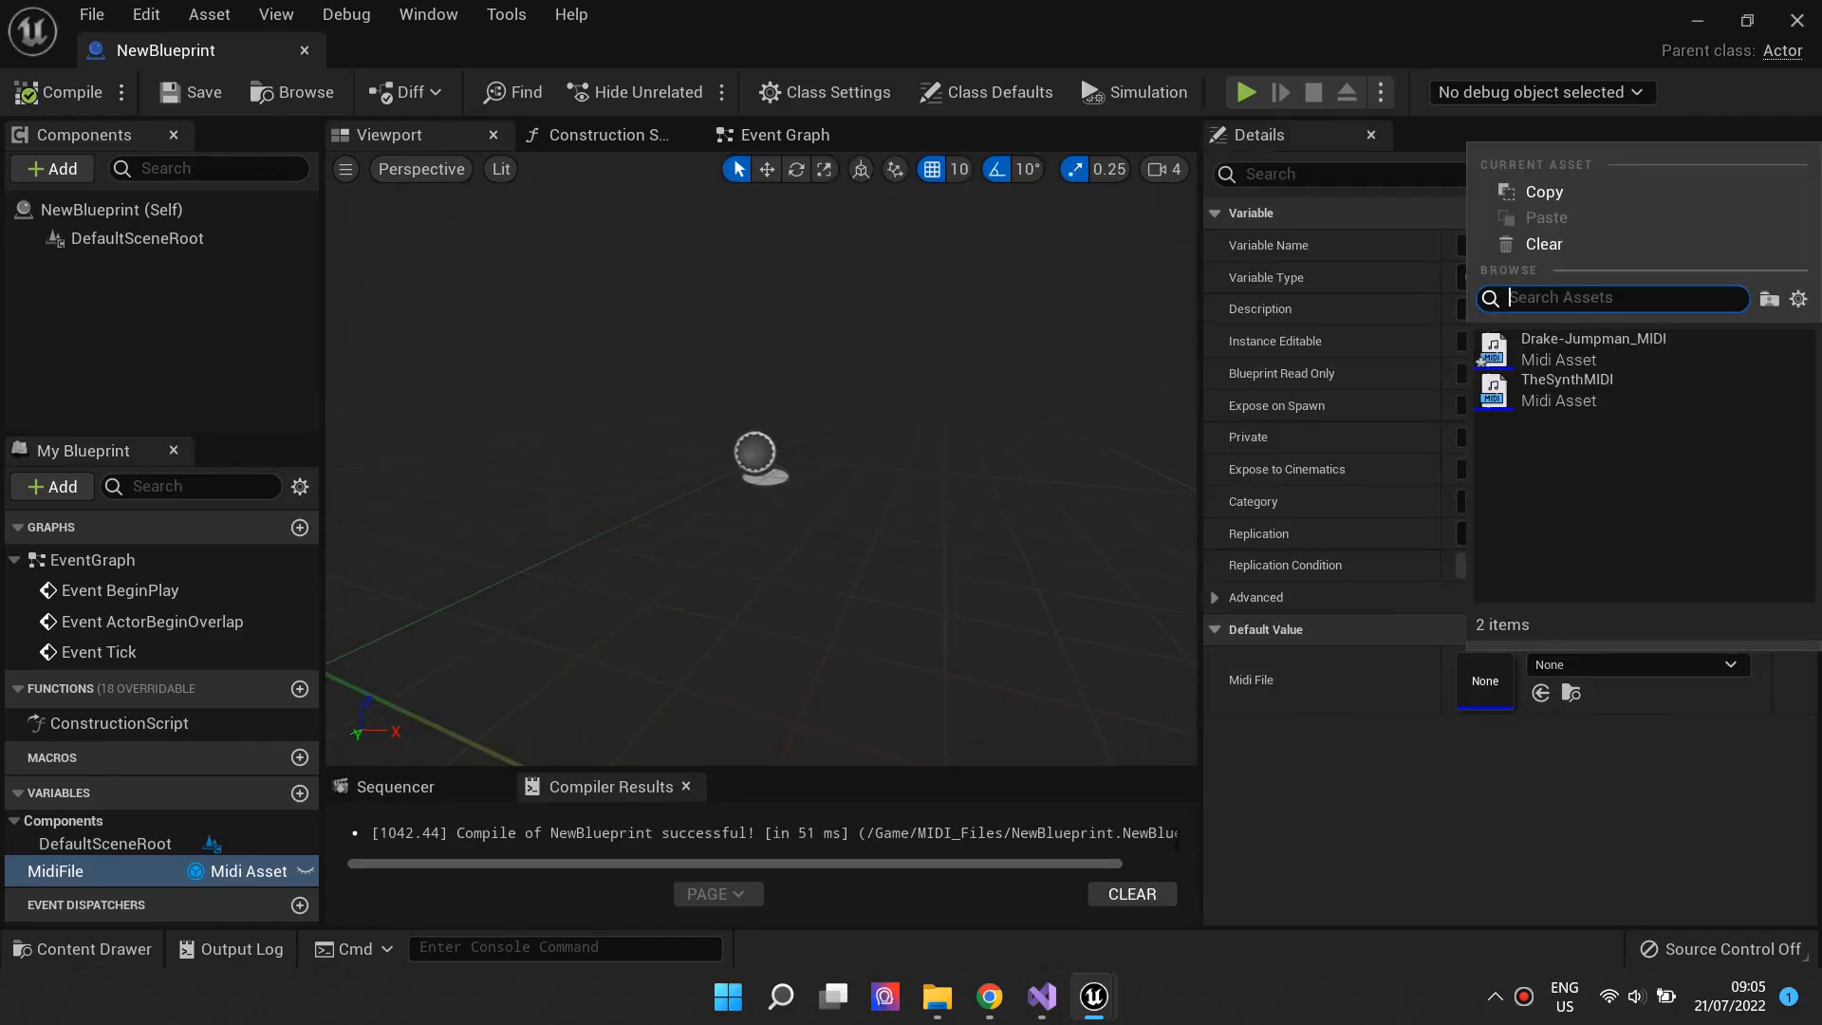
{"action": "left_click", "coordinate": [1594, 349]}
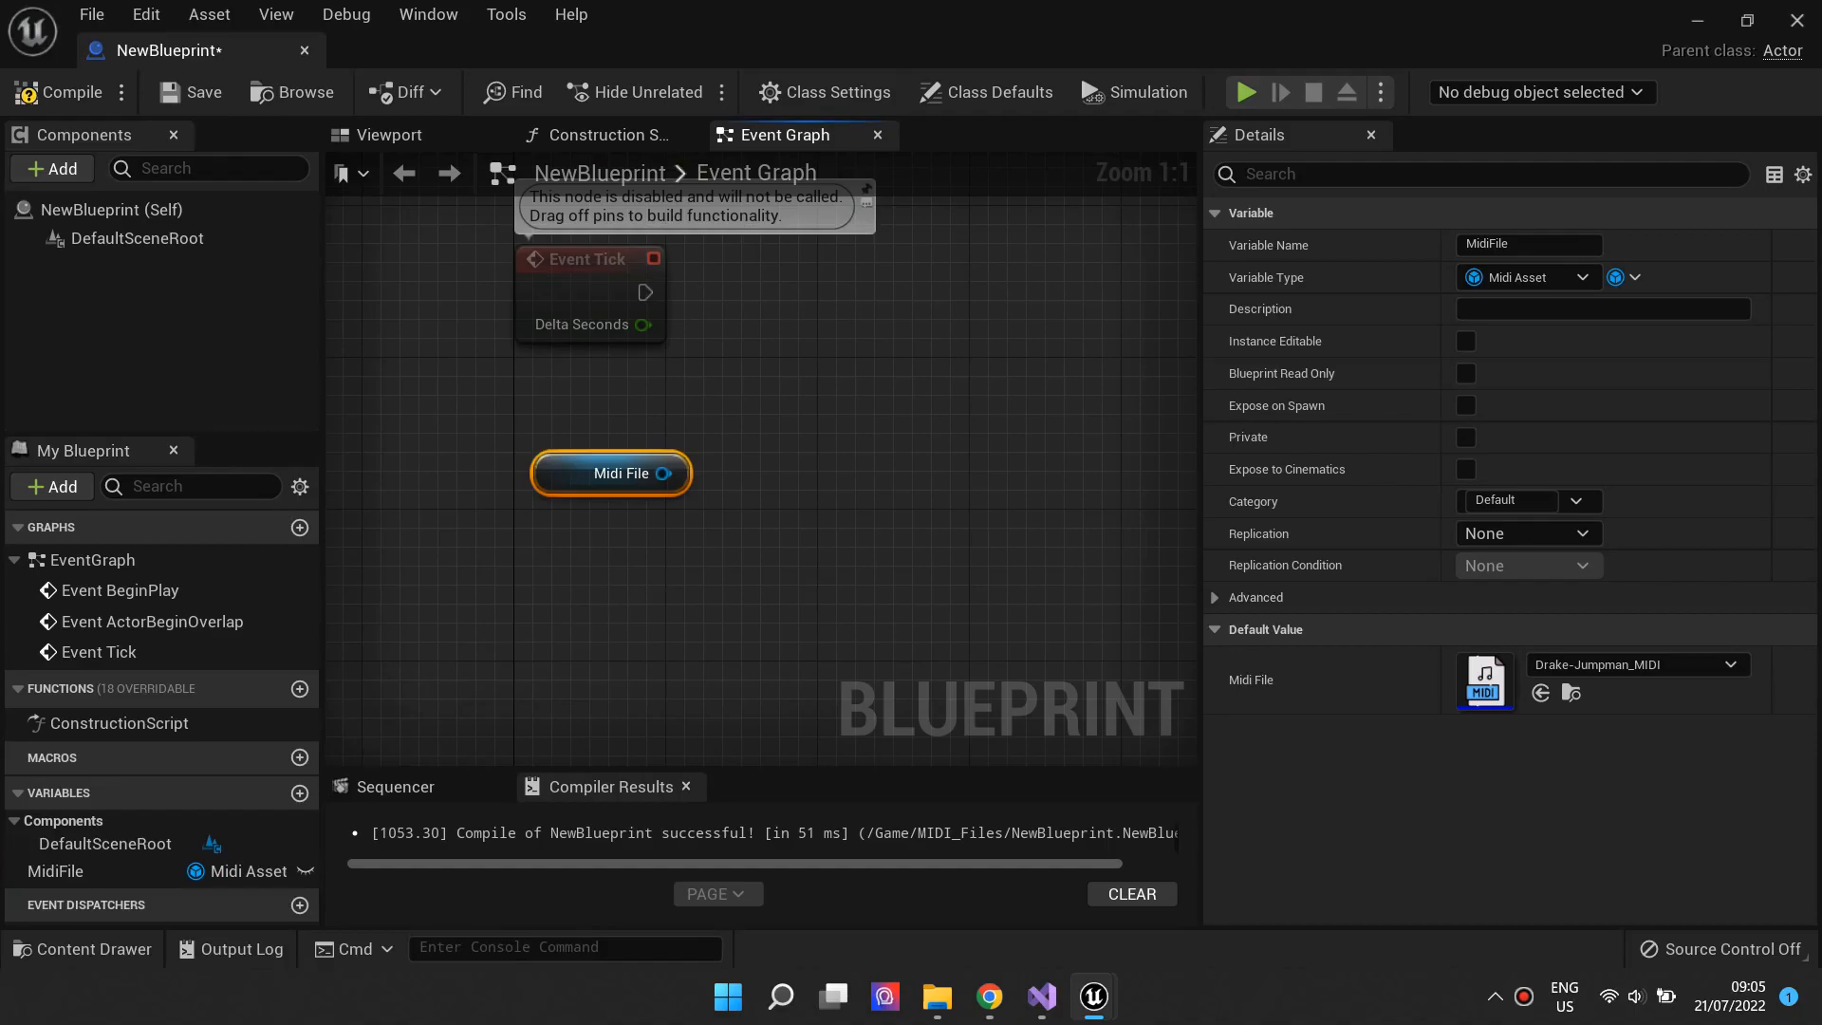
- Add a Get Midi Track node from MidiFile with Track Name set to Piano
{"action": "left_click_drag", "start_coordinate": [665, 472], "coordinate": [744, 454]}
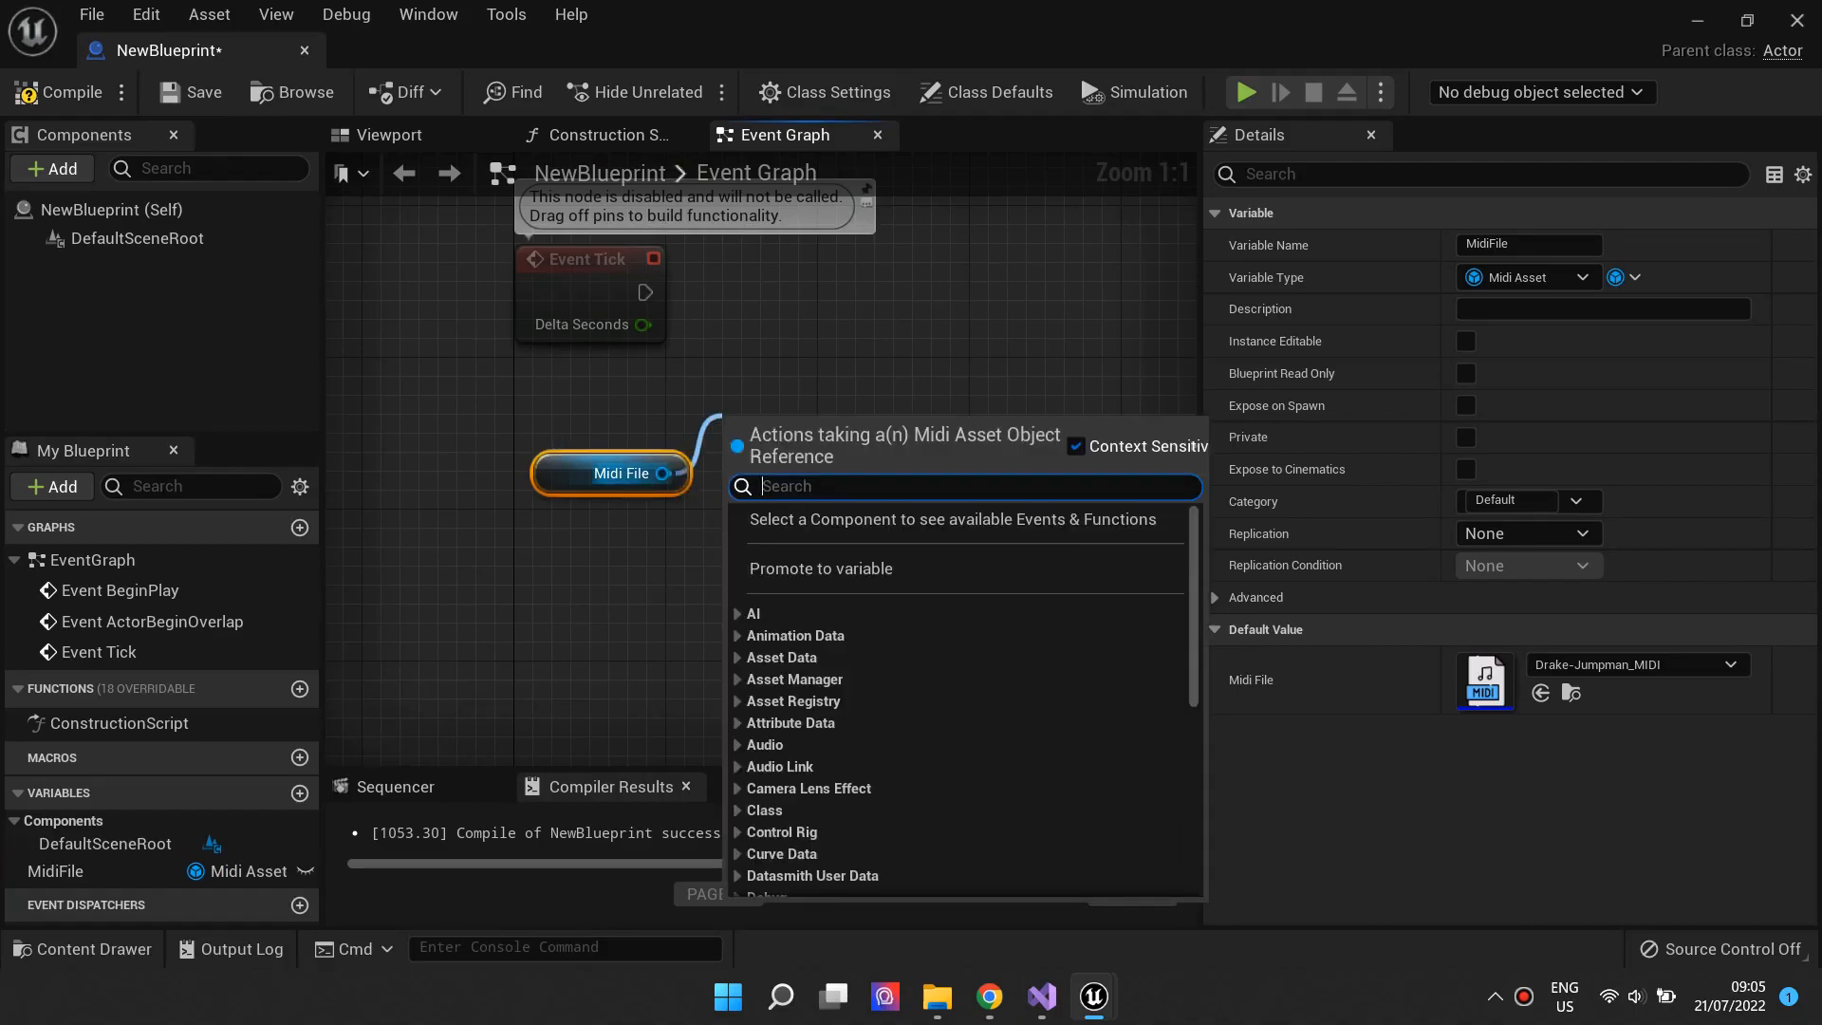
{"action": "type", "text": "Get Midi"}
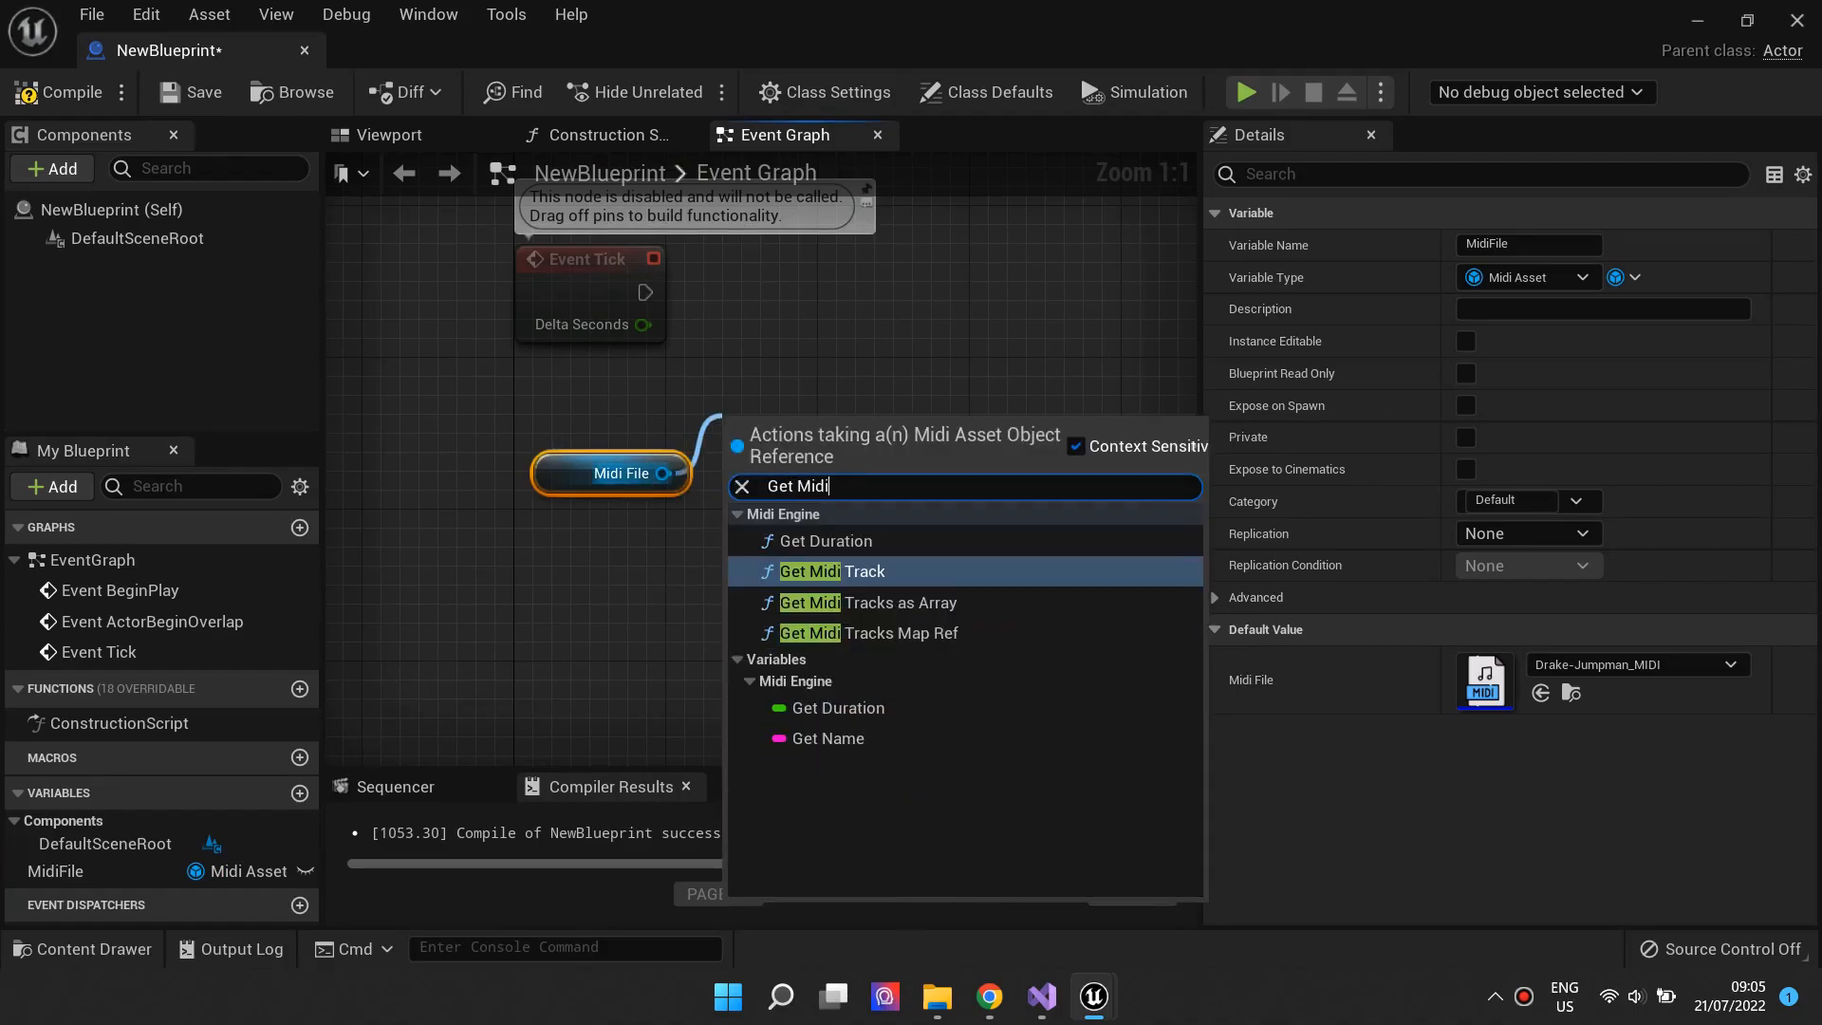
{"action": "mouse_move", "coordinate": [836, 571]}
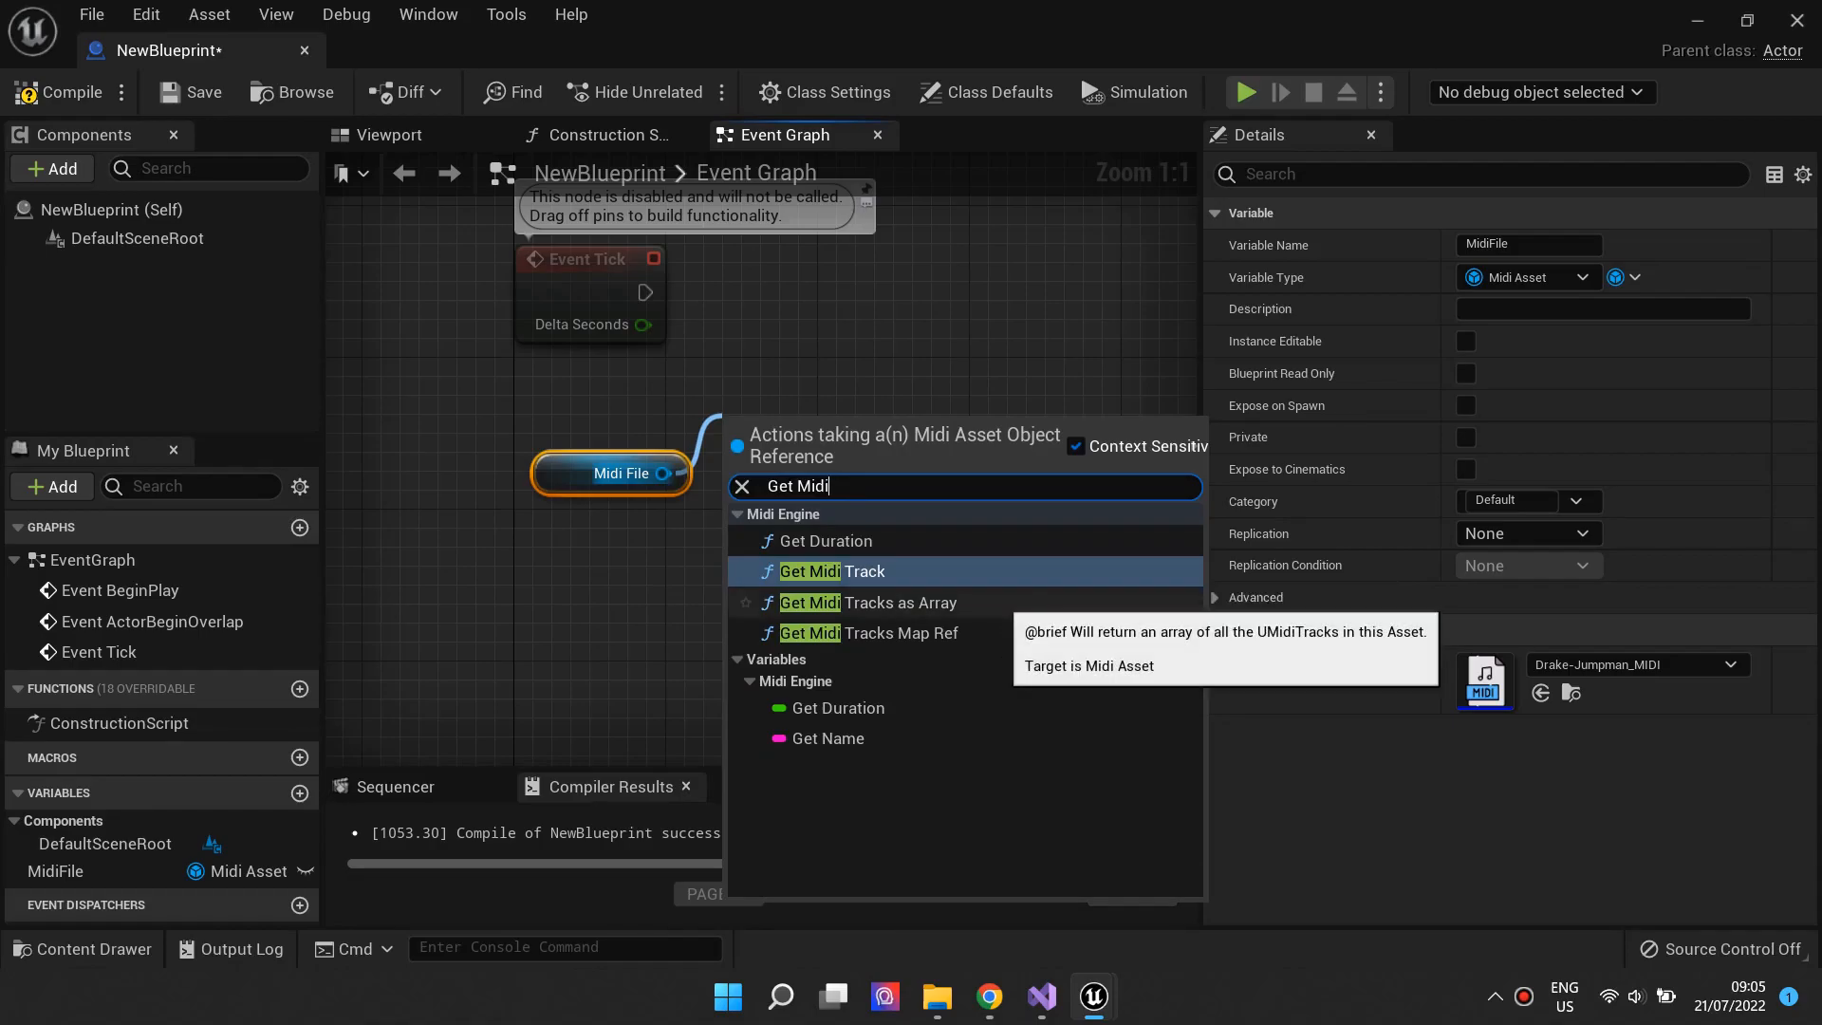
{"action": "left_click", "coordinate": [832, 572]}
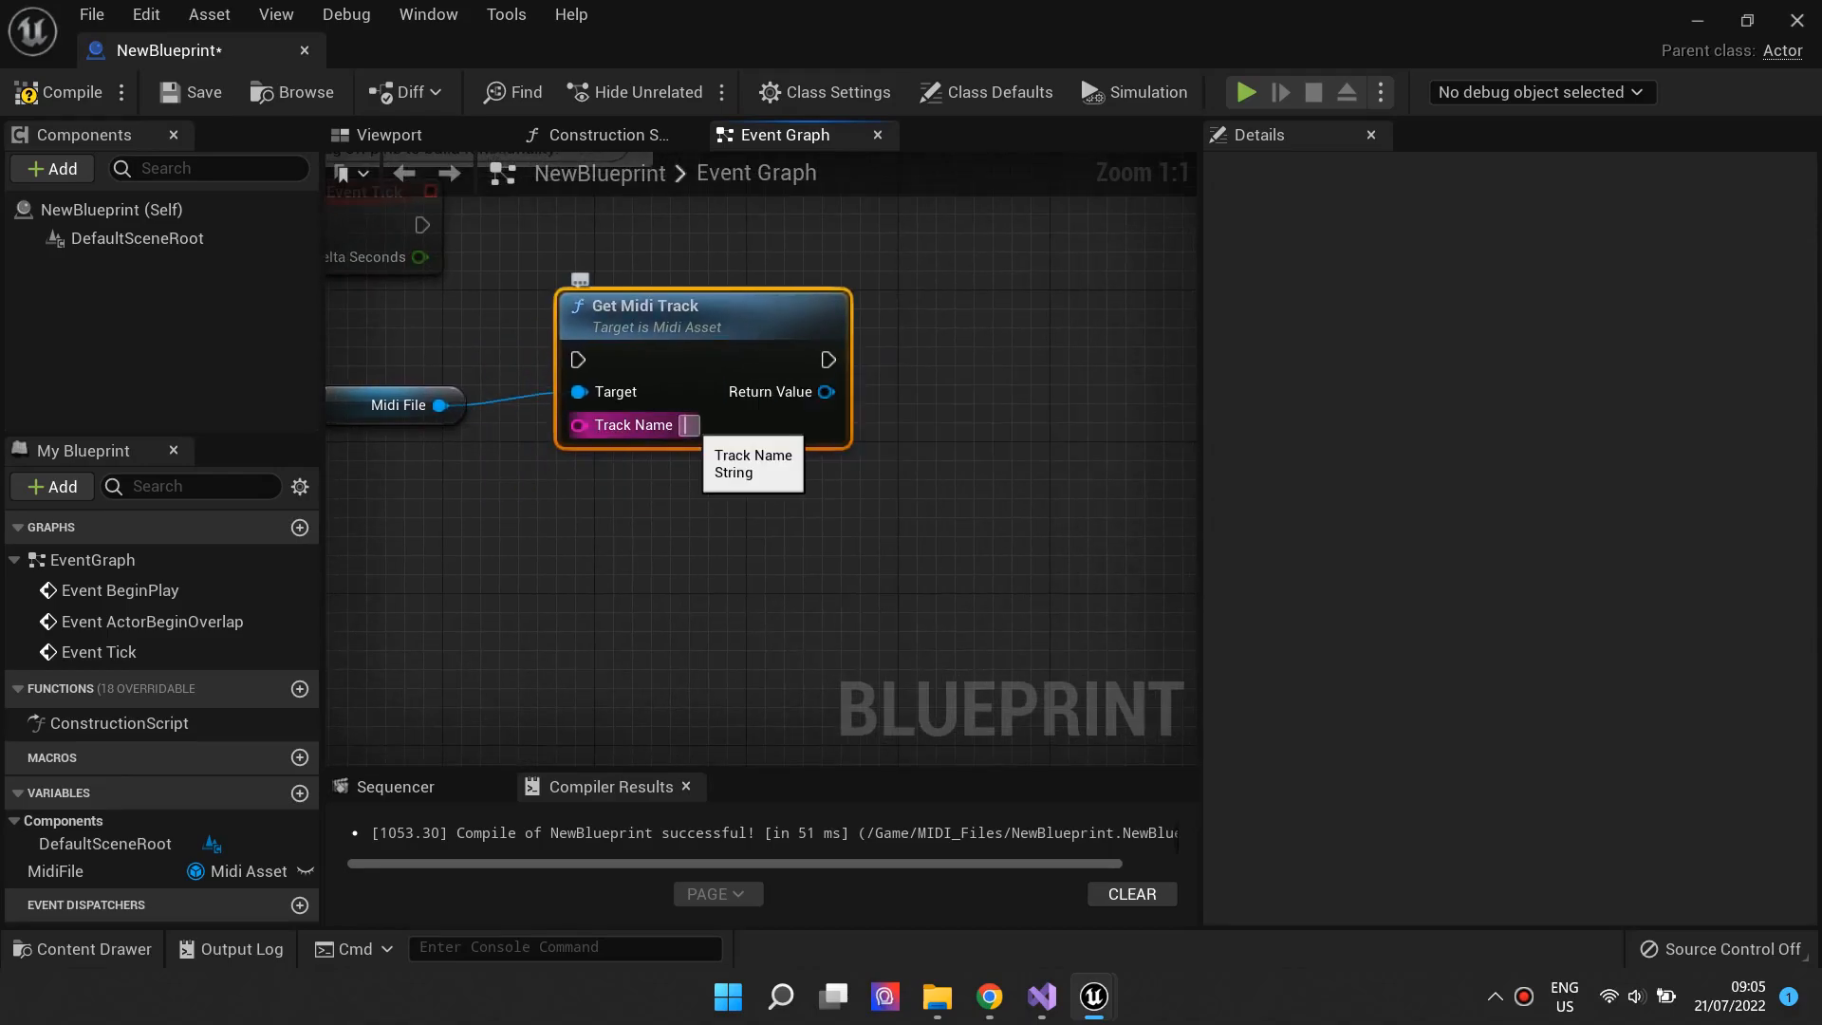
{"action": "type", "text": "Piano"}
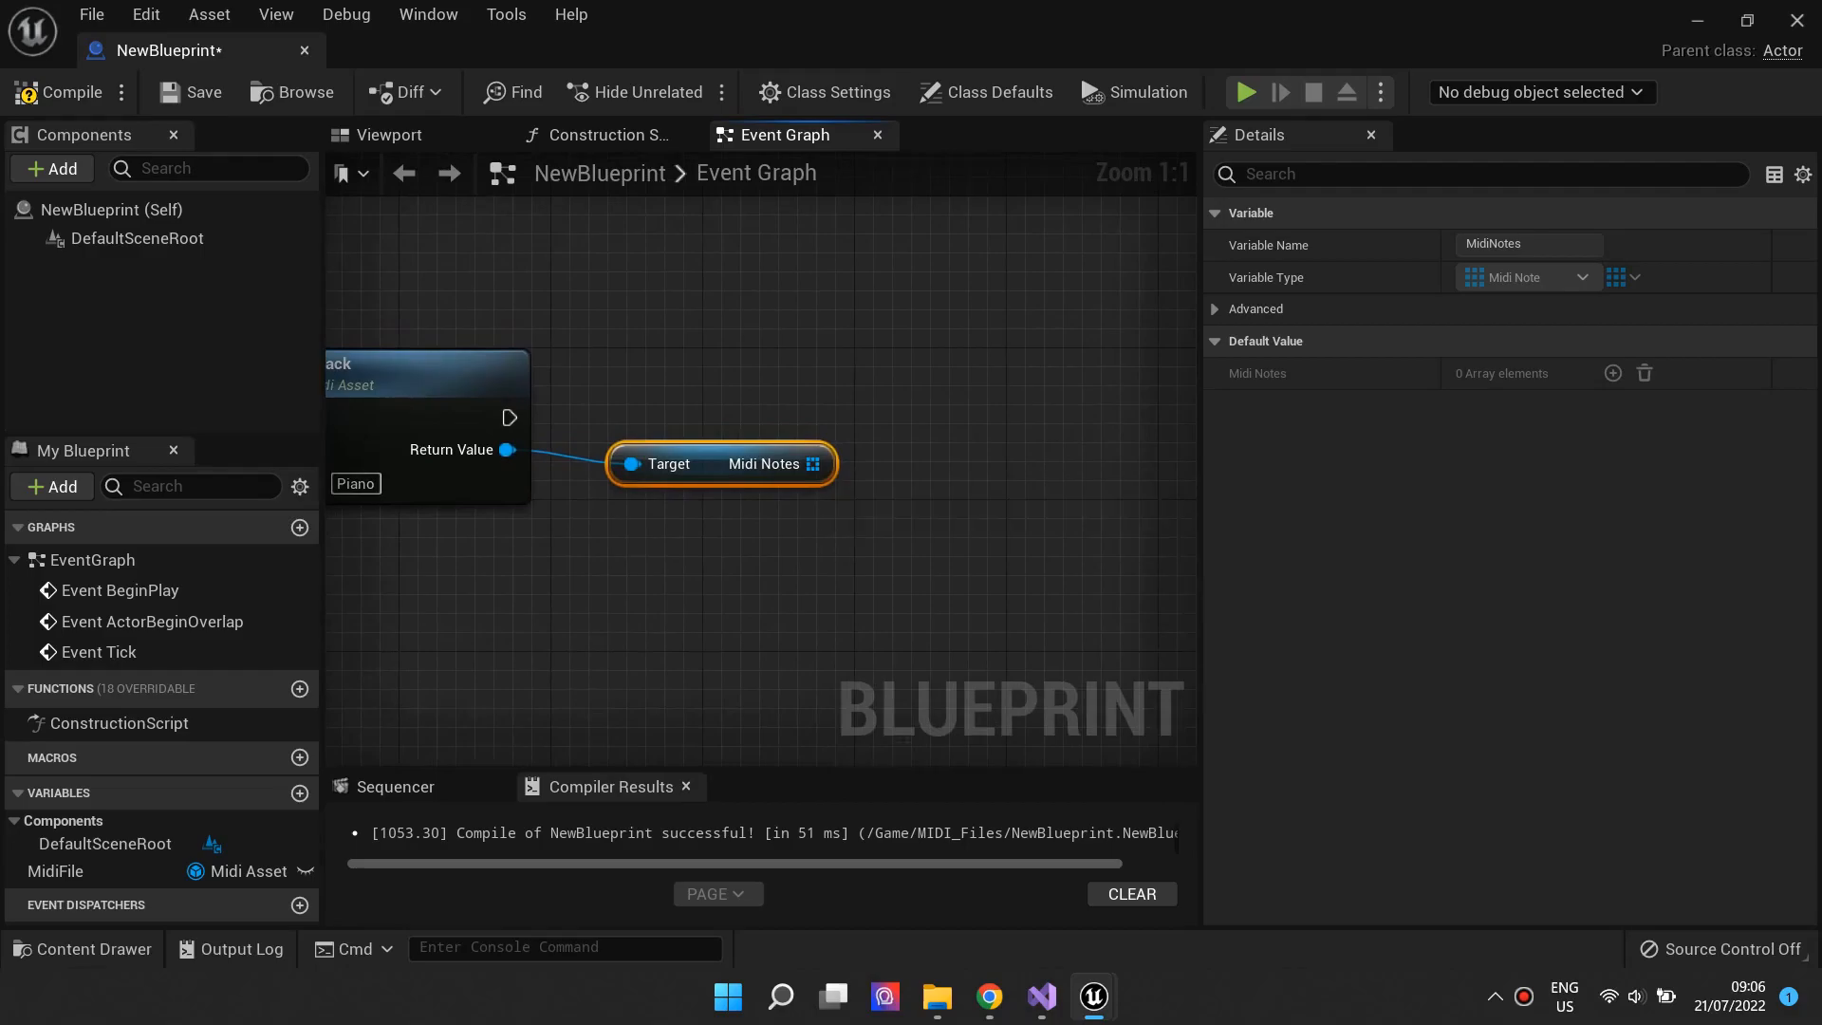
- Add a Get (a copy) node taking the note at index 0 from Midi Notes
{"action": "left_click_drag", "start_coordinate": [816, 463], "coordinate": [918, 463]}
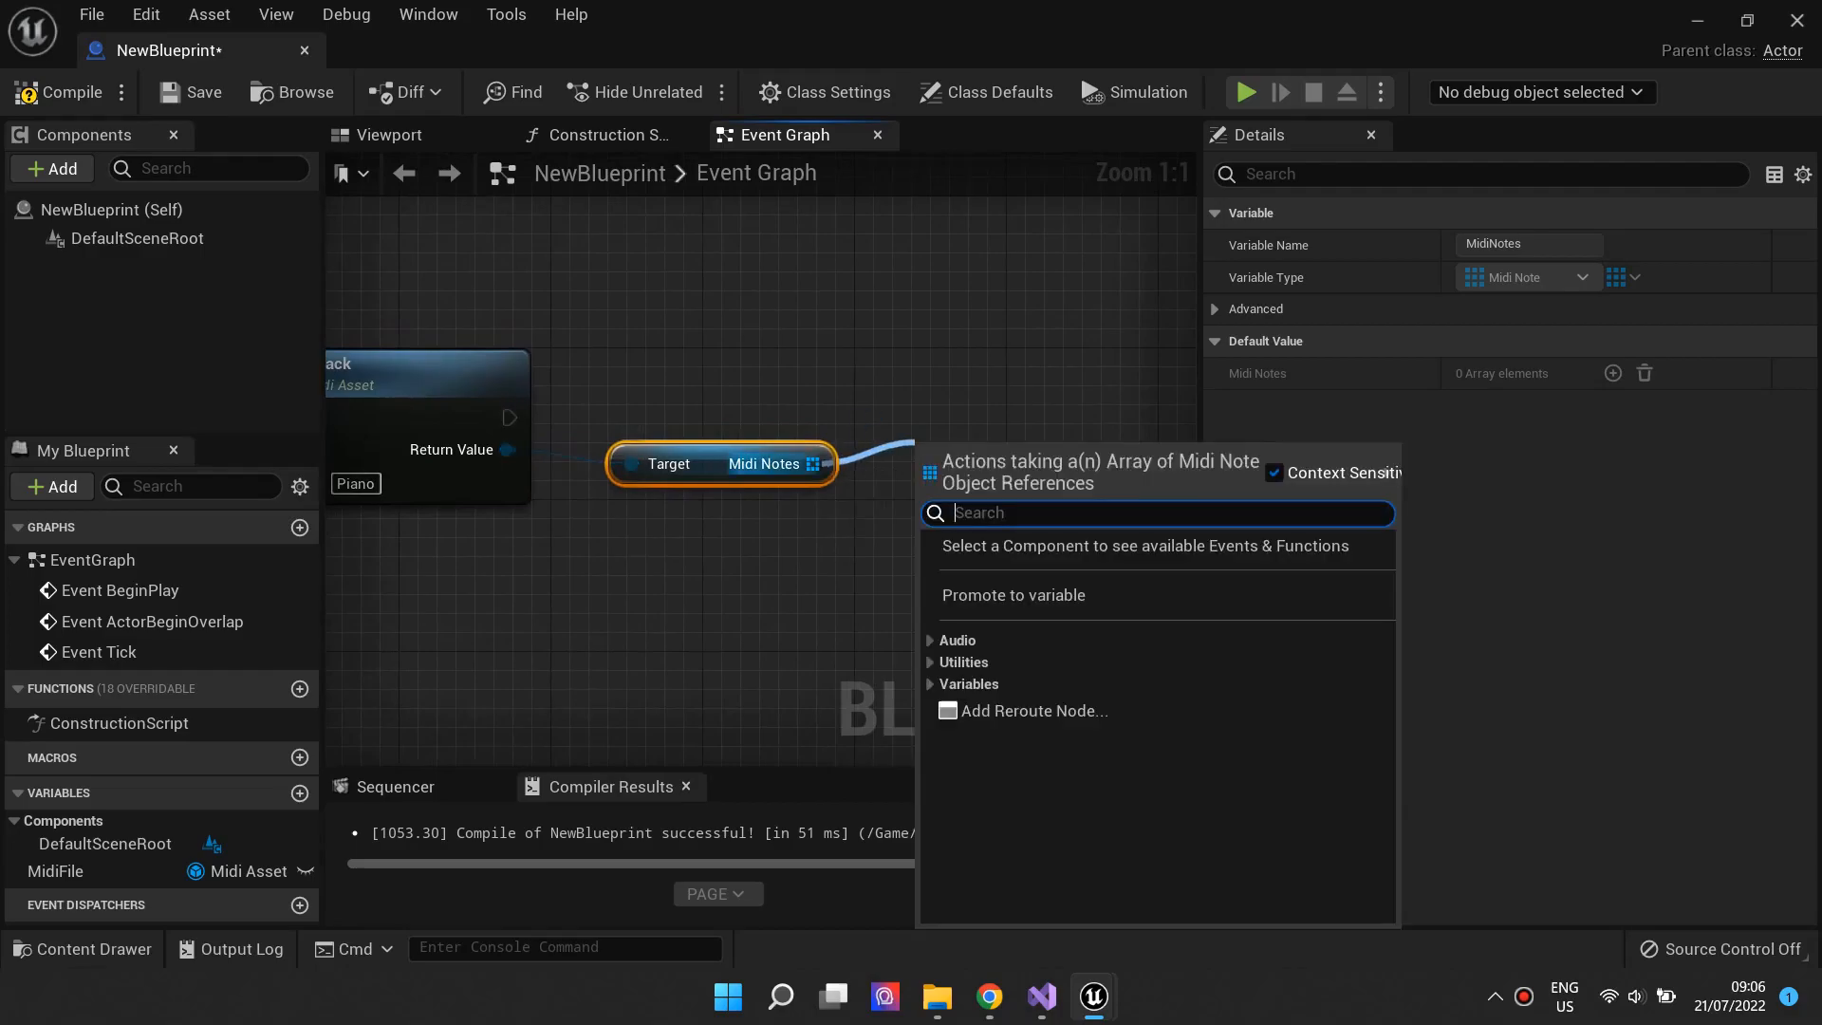
{"action": "type", "text": "Ge"}
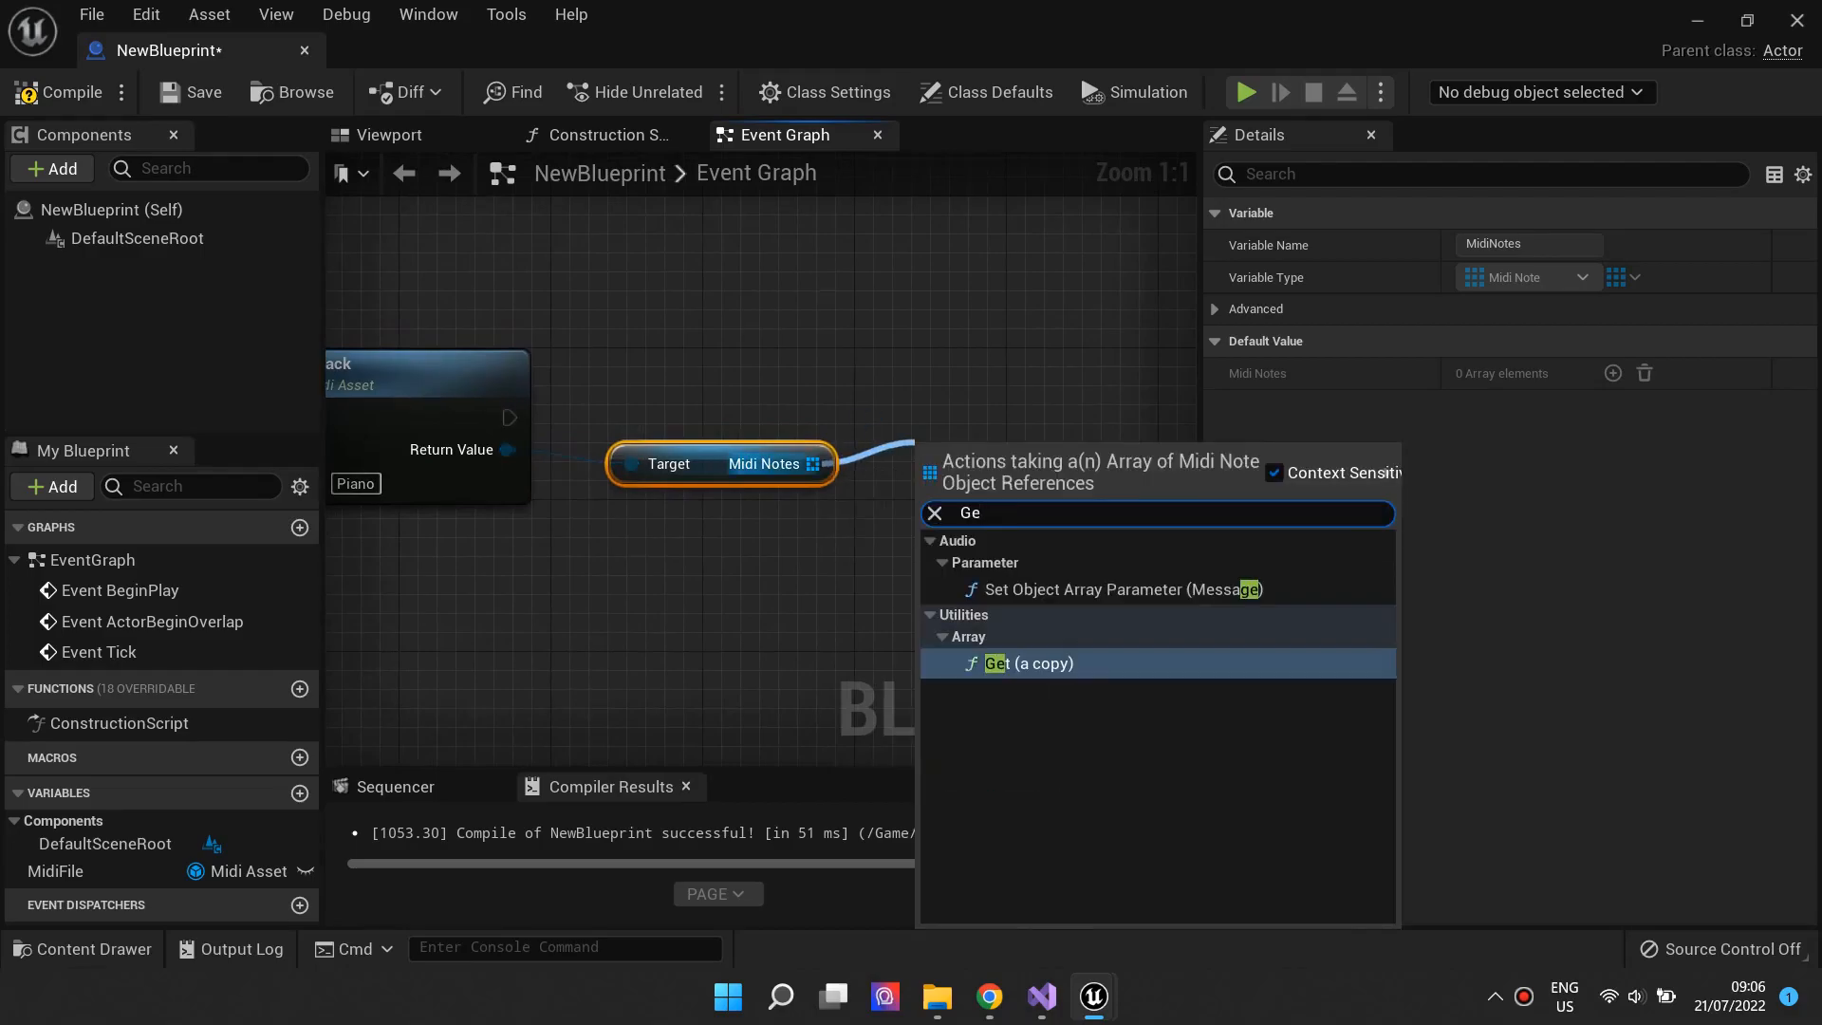
{"action": "left_click", "coordinate": [1028, 664]}
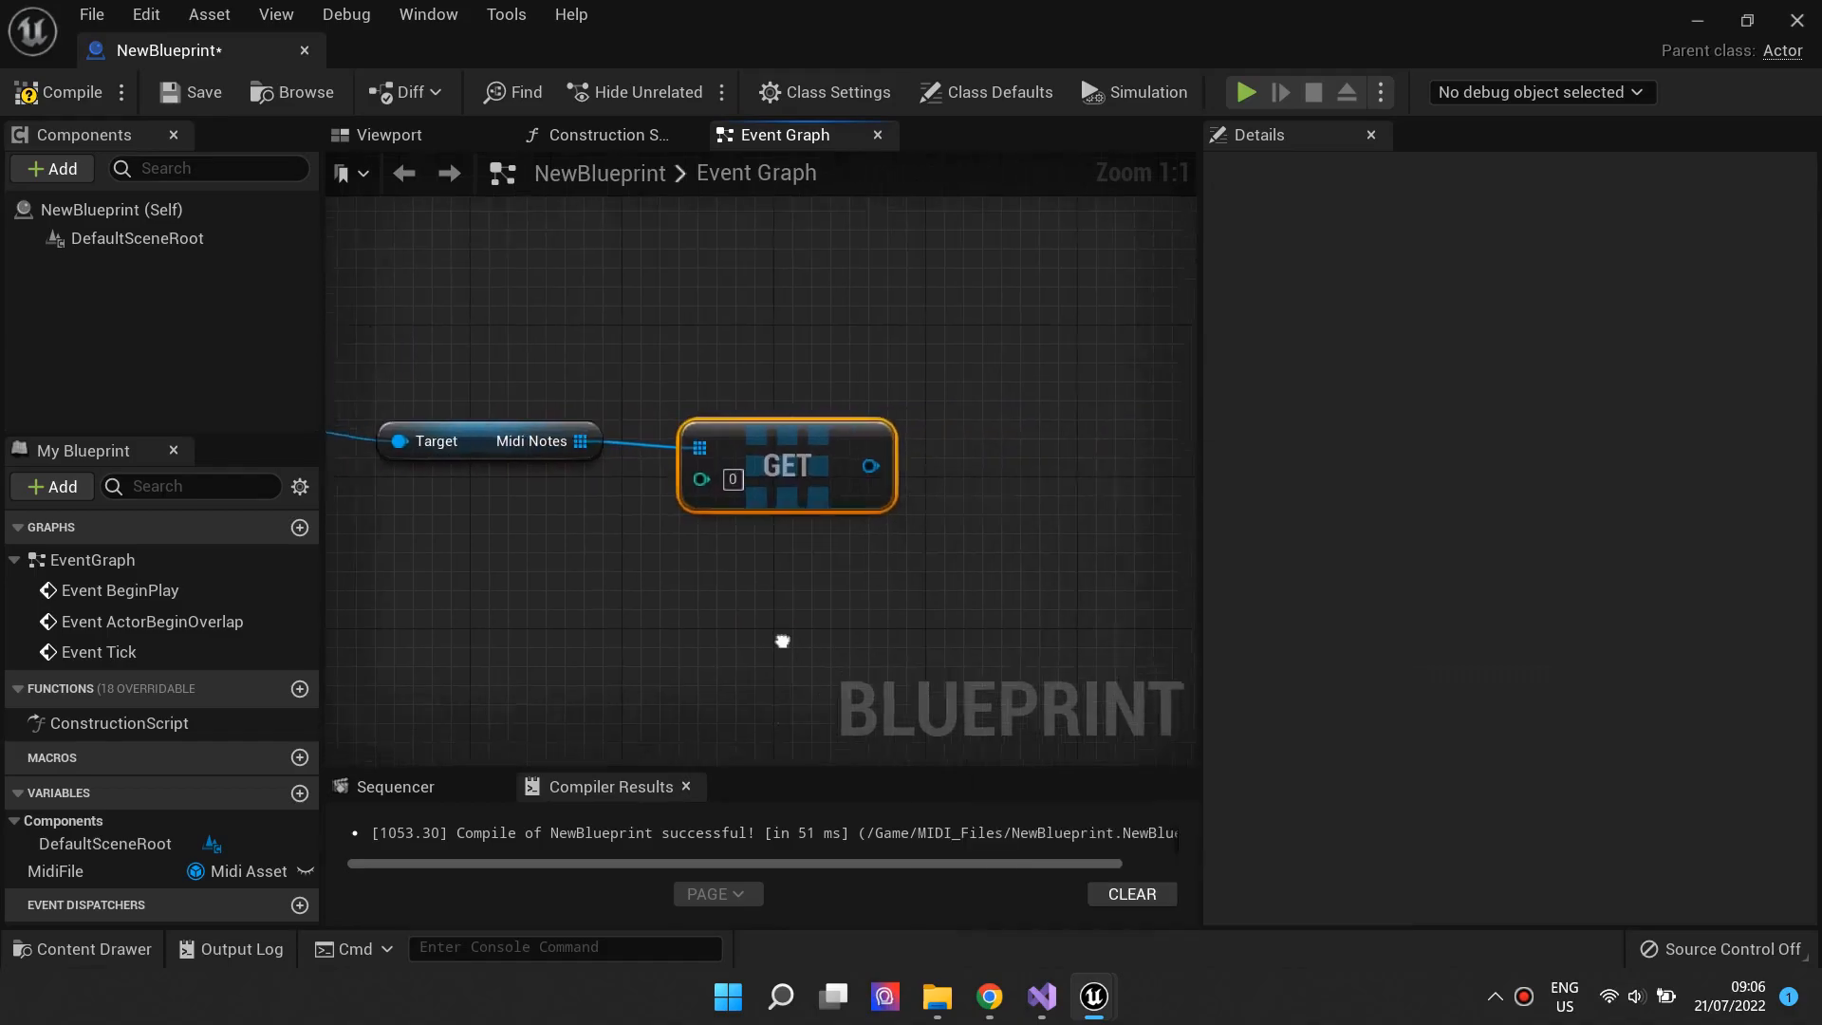
- Read that note's Start Time with a Get Start Time node lined up in the chain
{"action": "left_click_drag", "start_coordinate": [866, 454], "coordinate": [894, 454]}
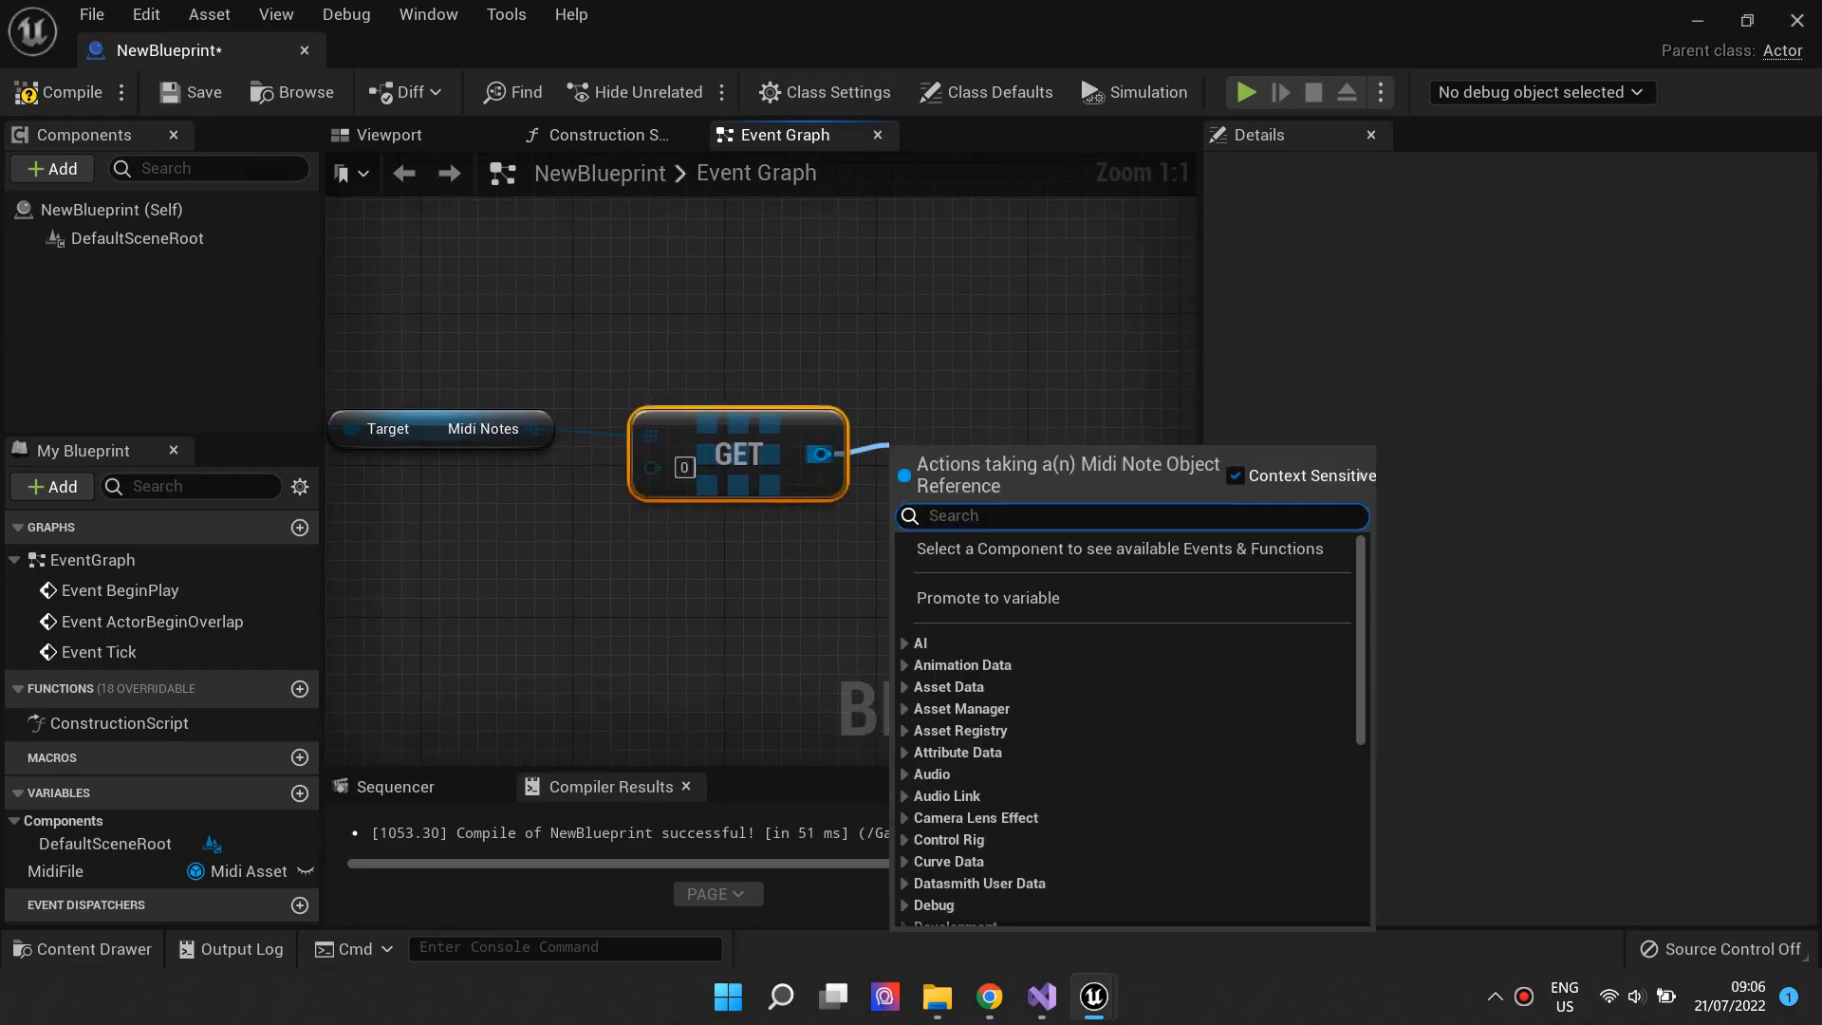
{"action": "type", "text": "Midi"}
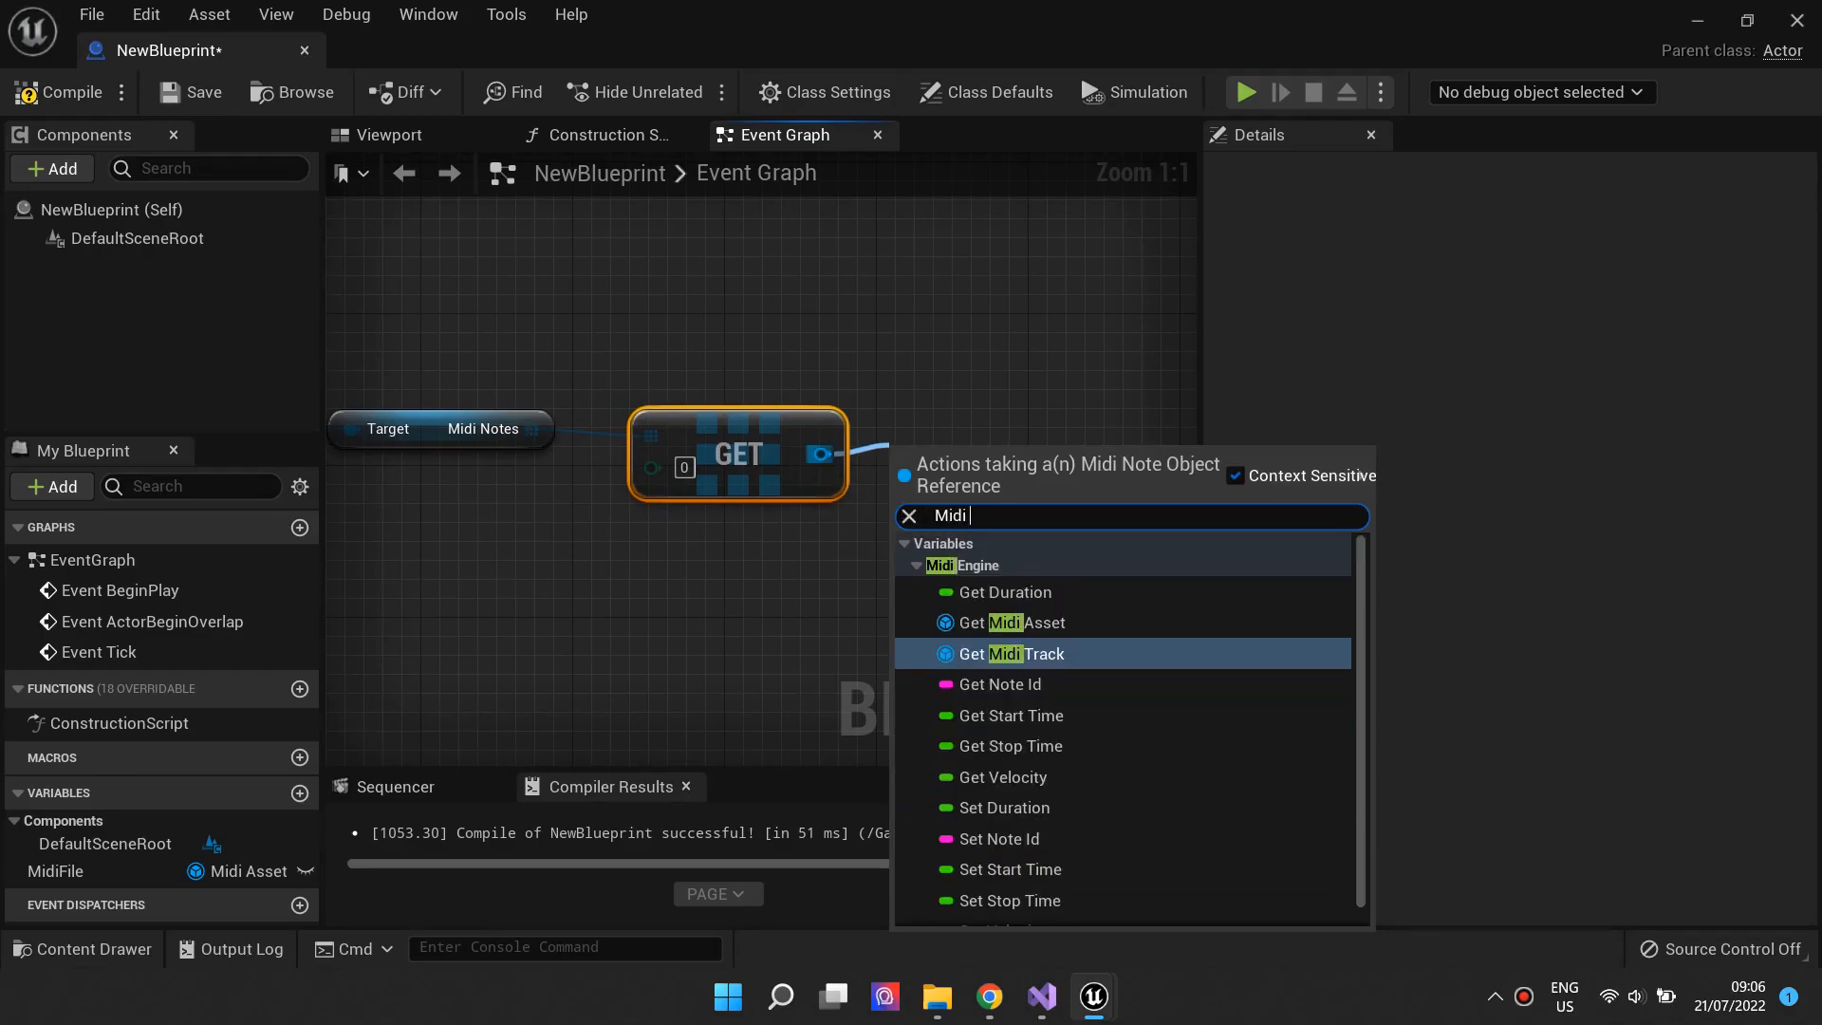
{"action": "type", "text": "Engin"}
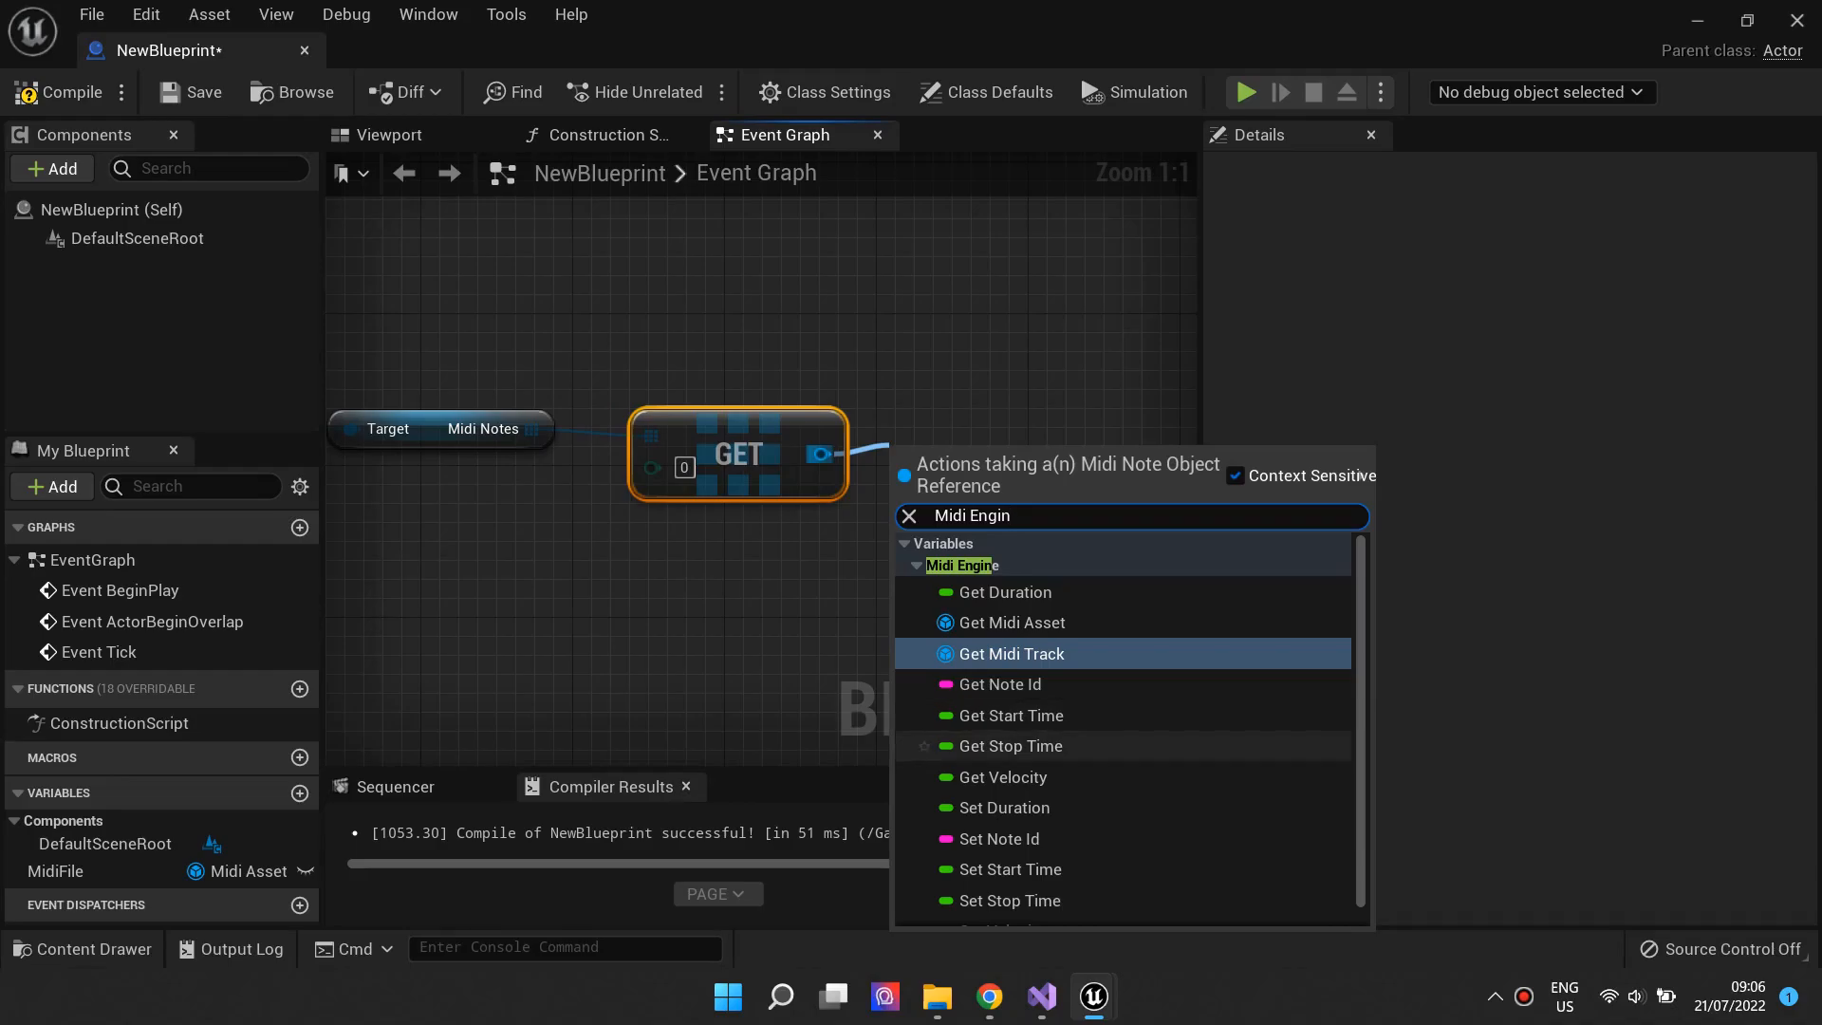
{"action": "mouse_move", "coordinate": [1002, 779]}
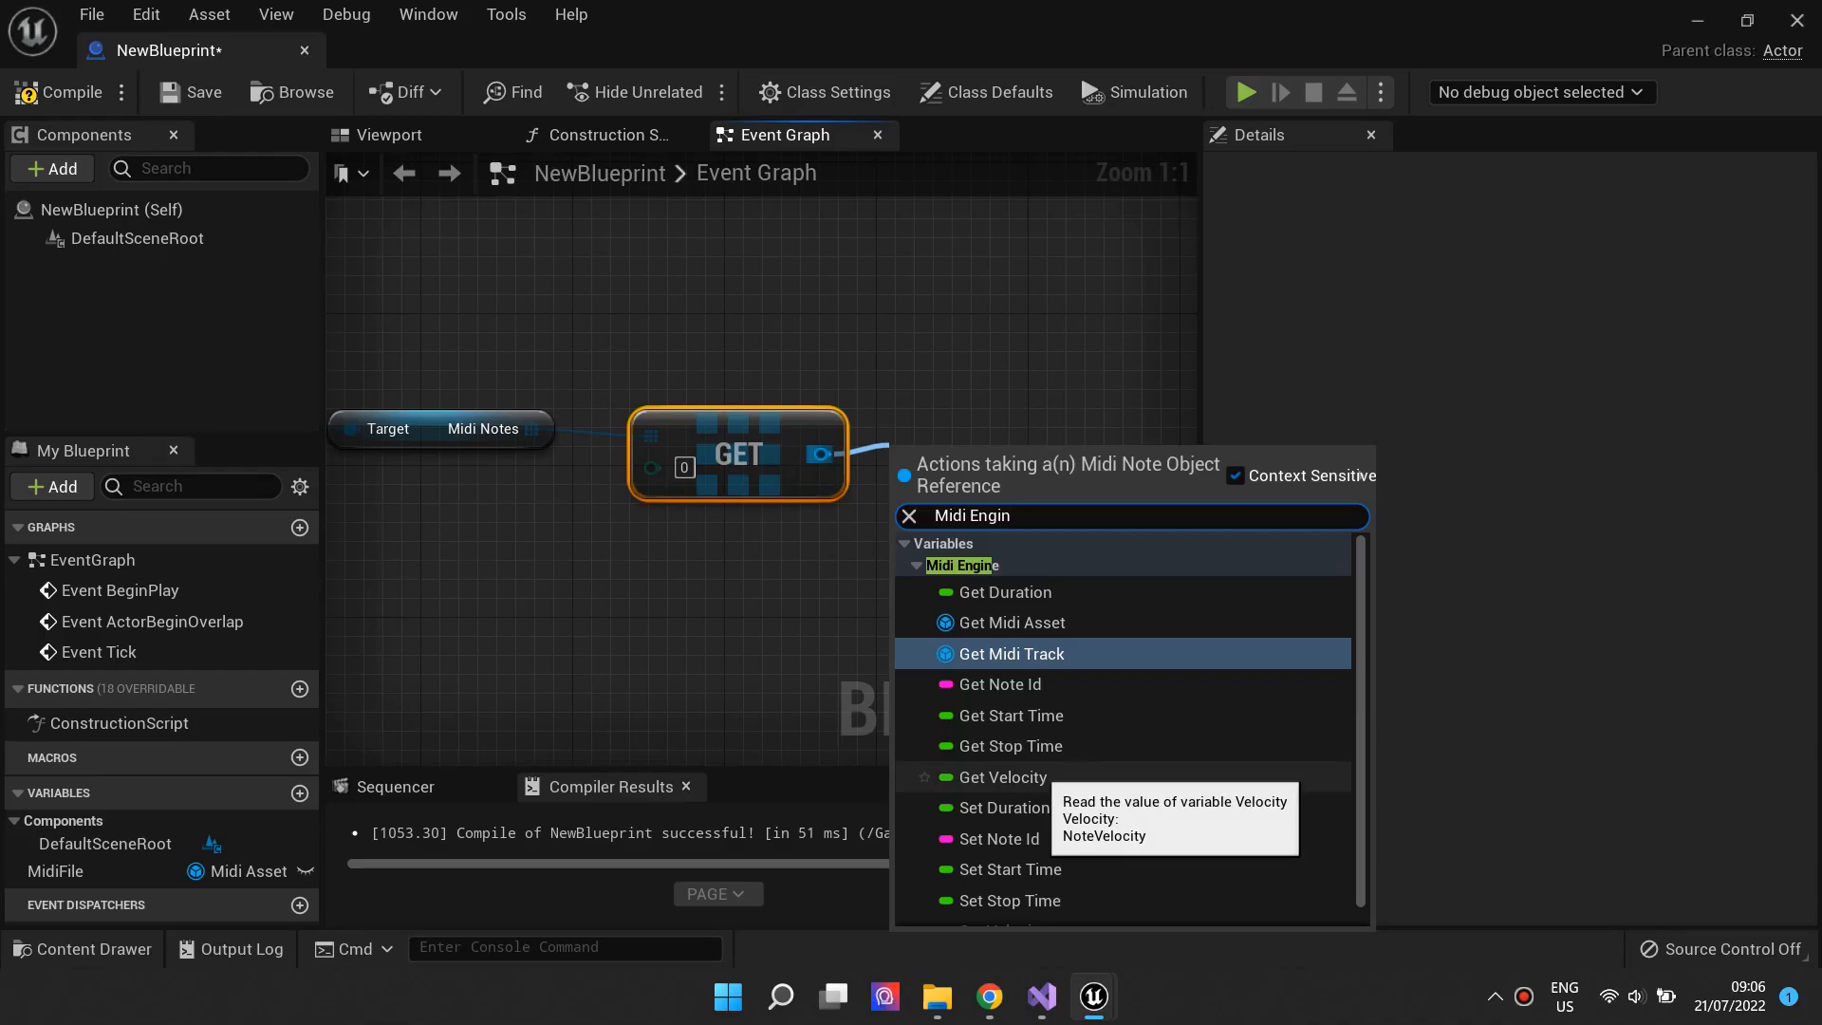
{"action": "mouse_move", "coordinate": [1006, 808]}
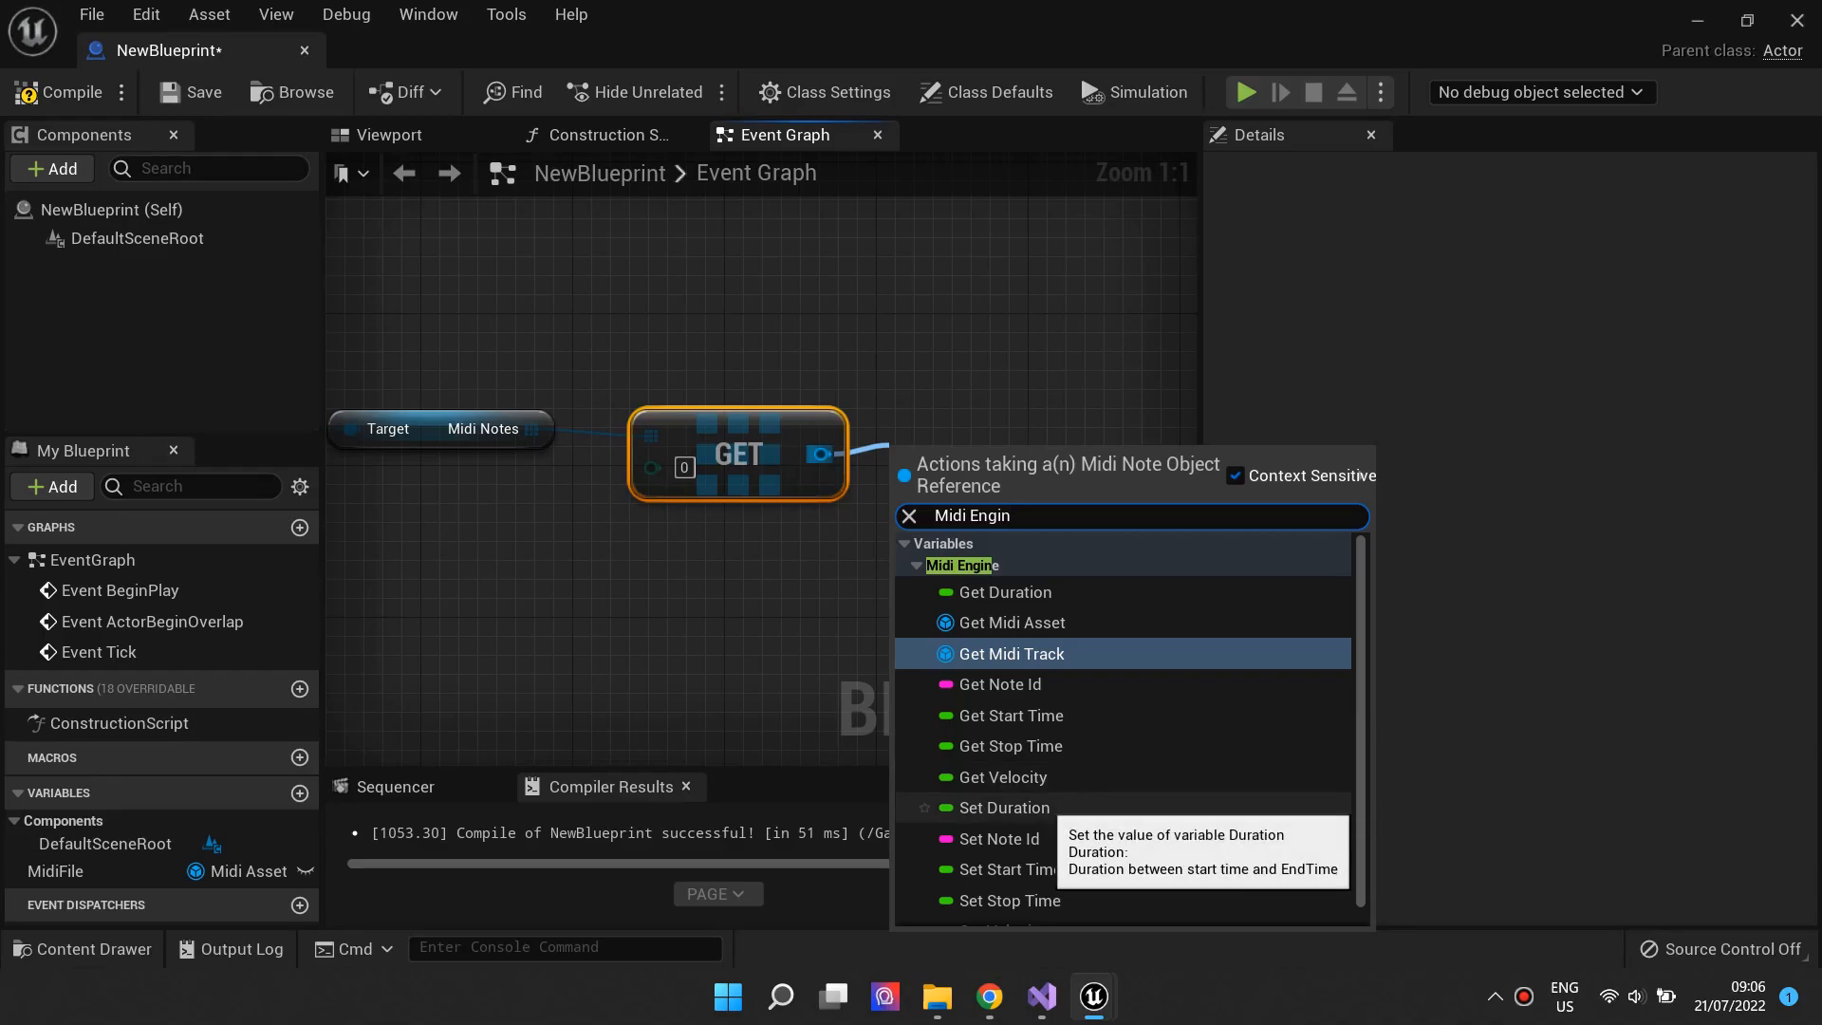
{"action": "mouse_move", "coordinate": [1008, 869]}
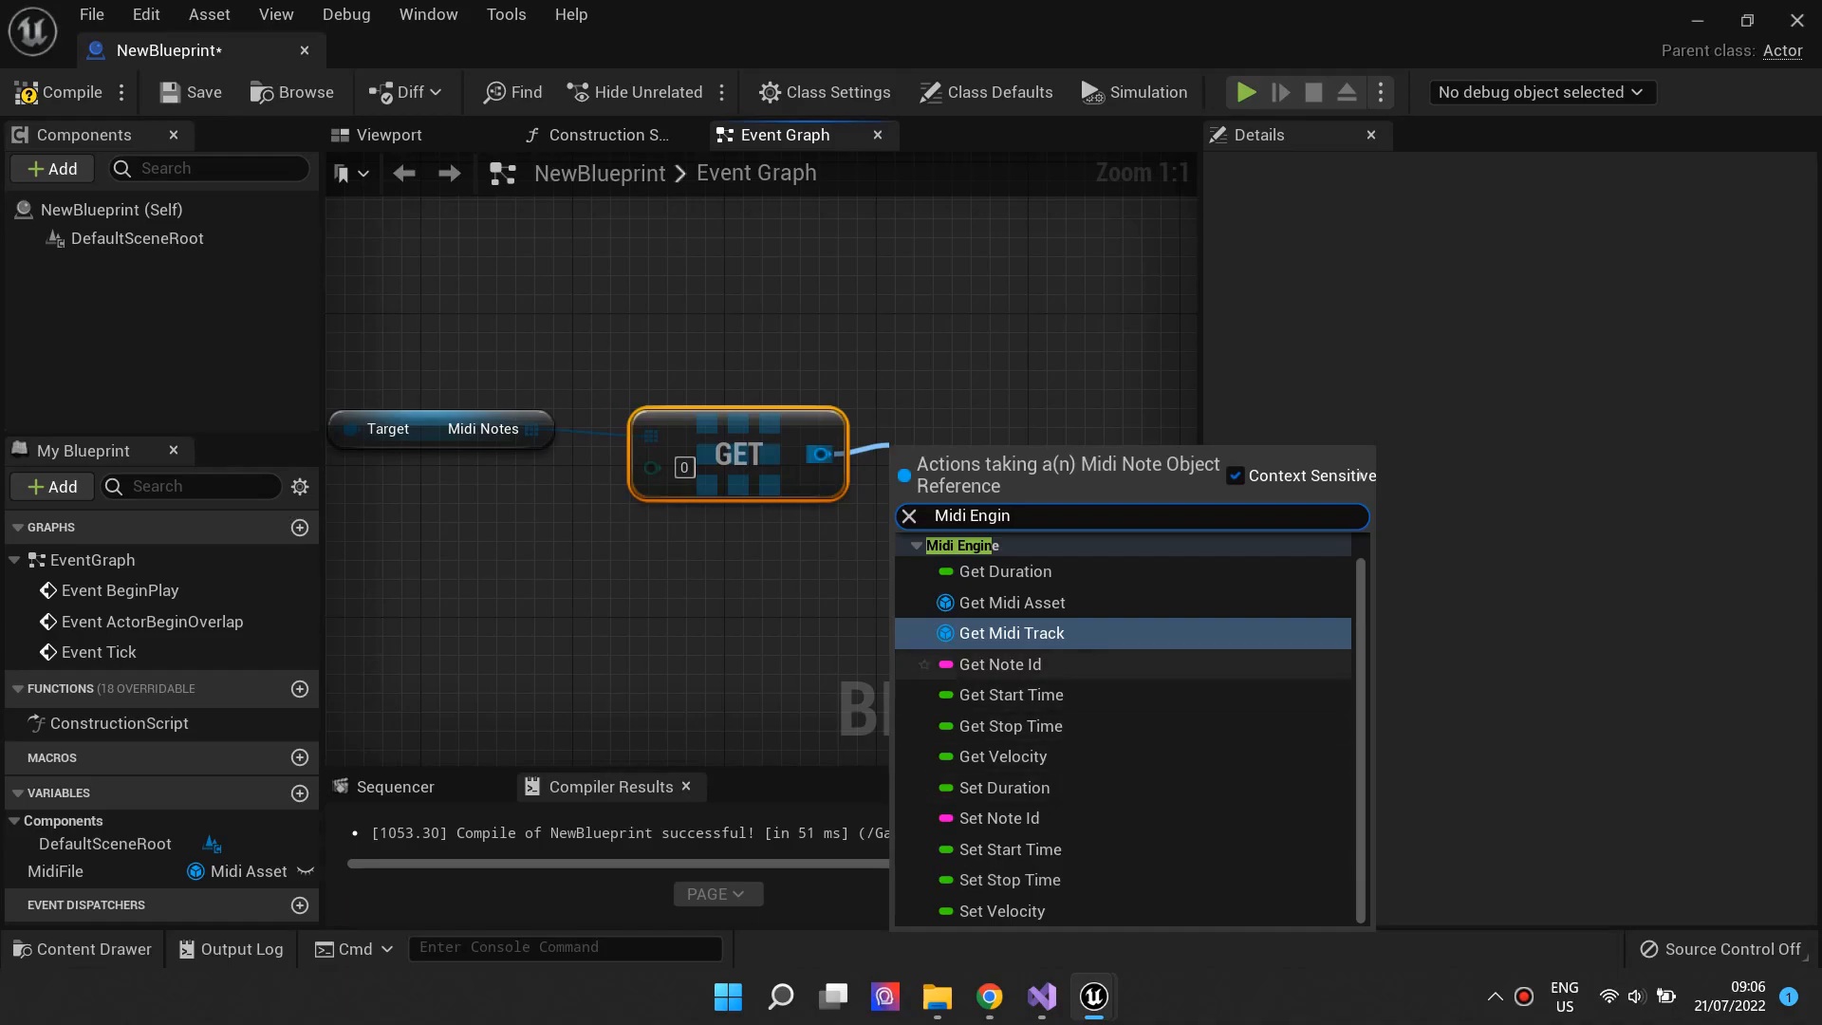
{"action": "mouse_move", "coordinate": [1010, 715]}
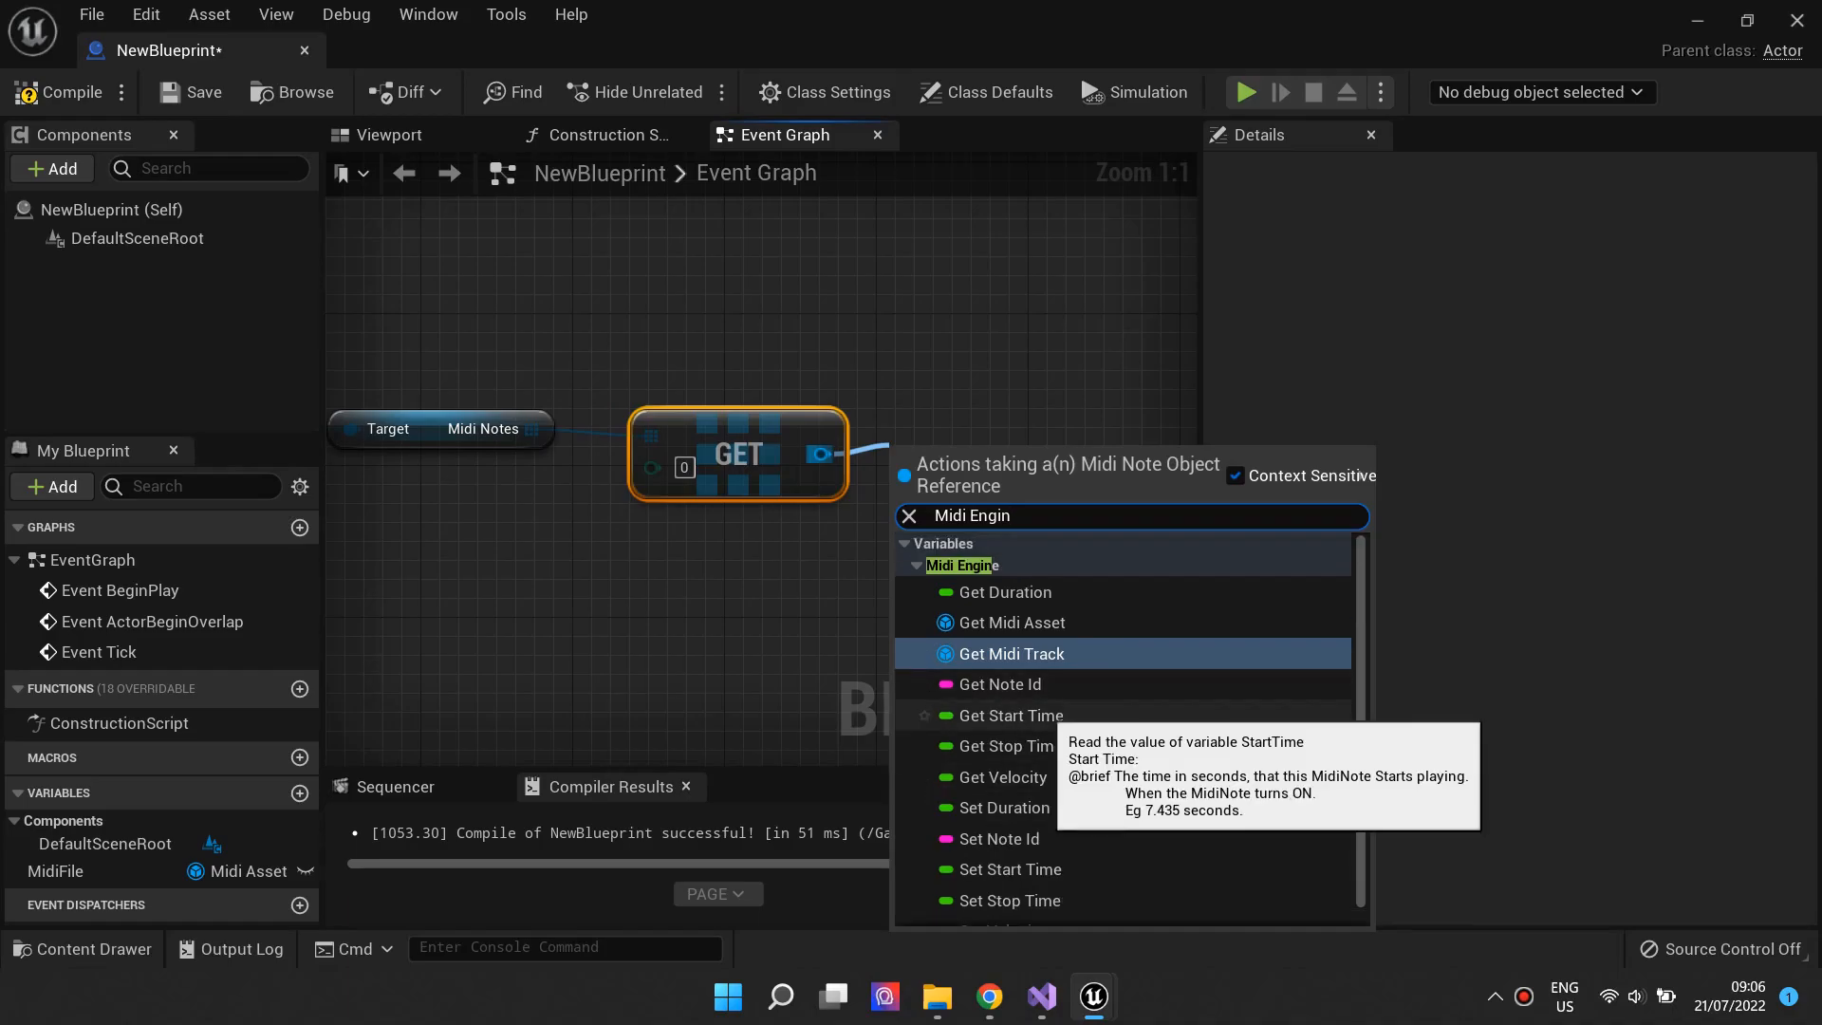
{"action": "left_click", "coordinate": [1011, 716]}
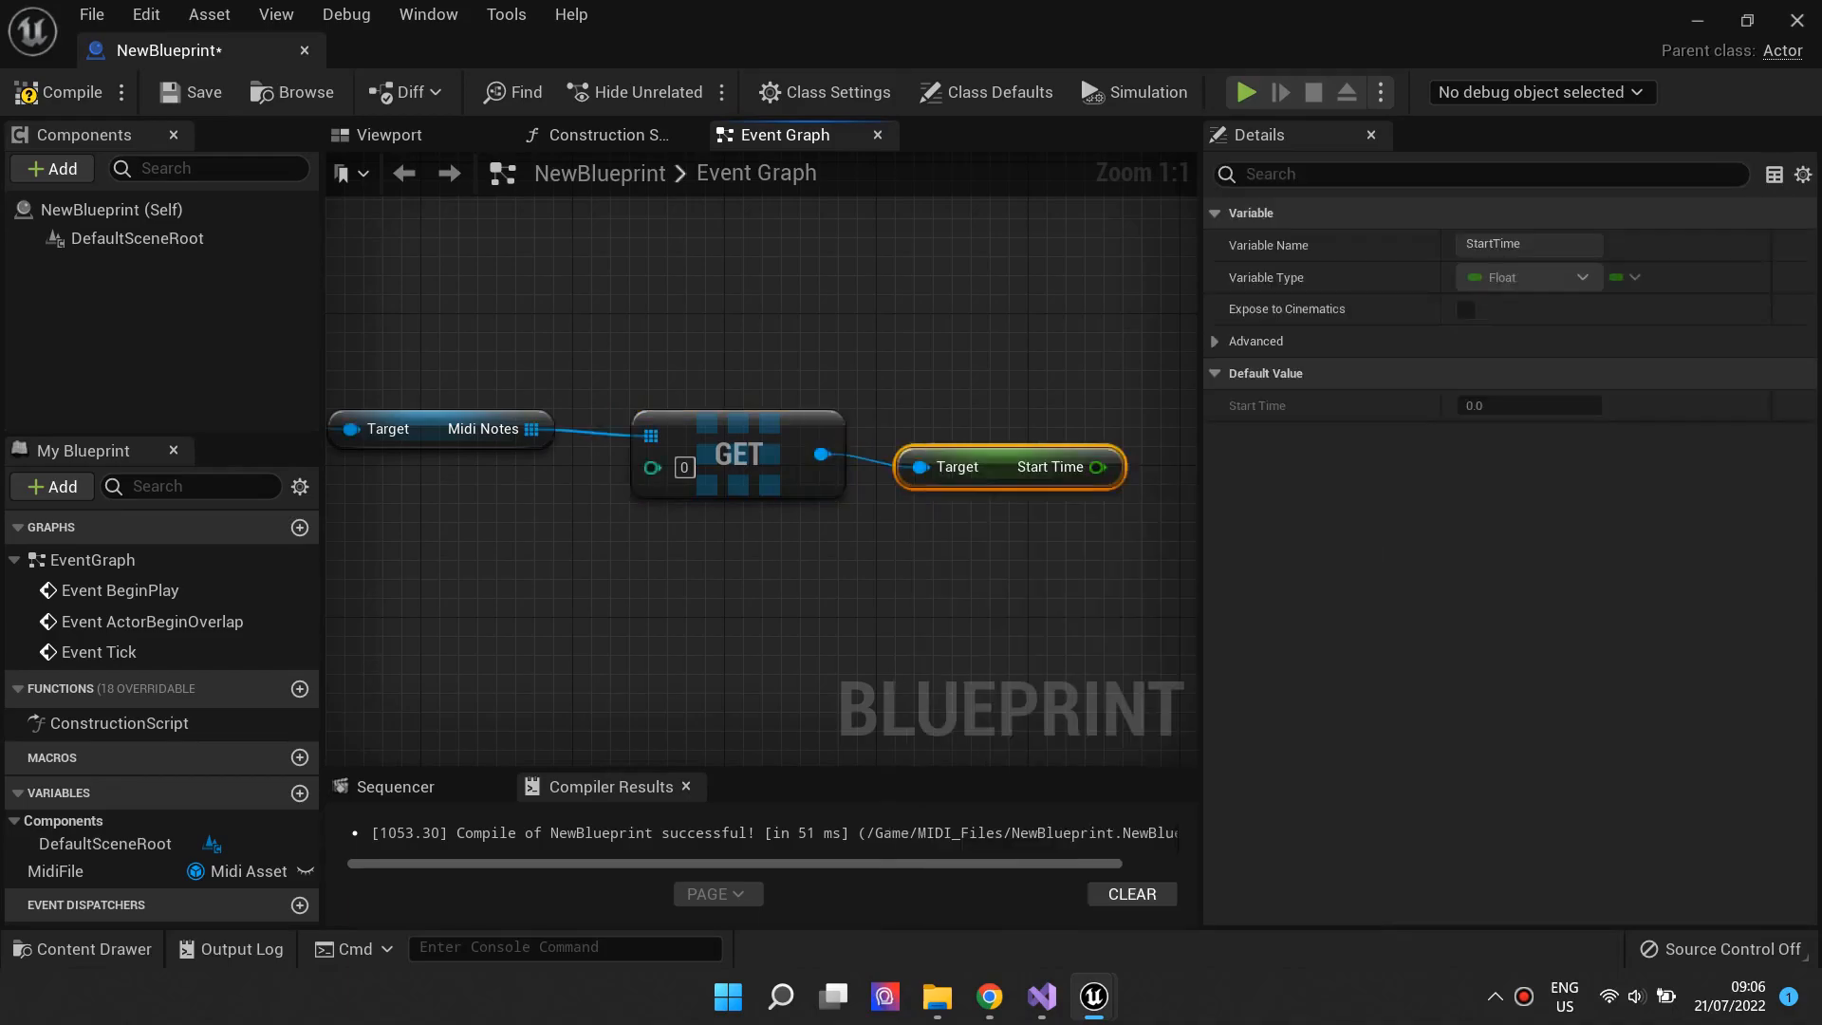
{"action": "left_click_drag", "start_coordinate": [1040, 467], "coordinate": [1029, 448]}
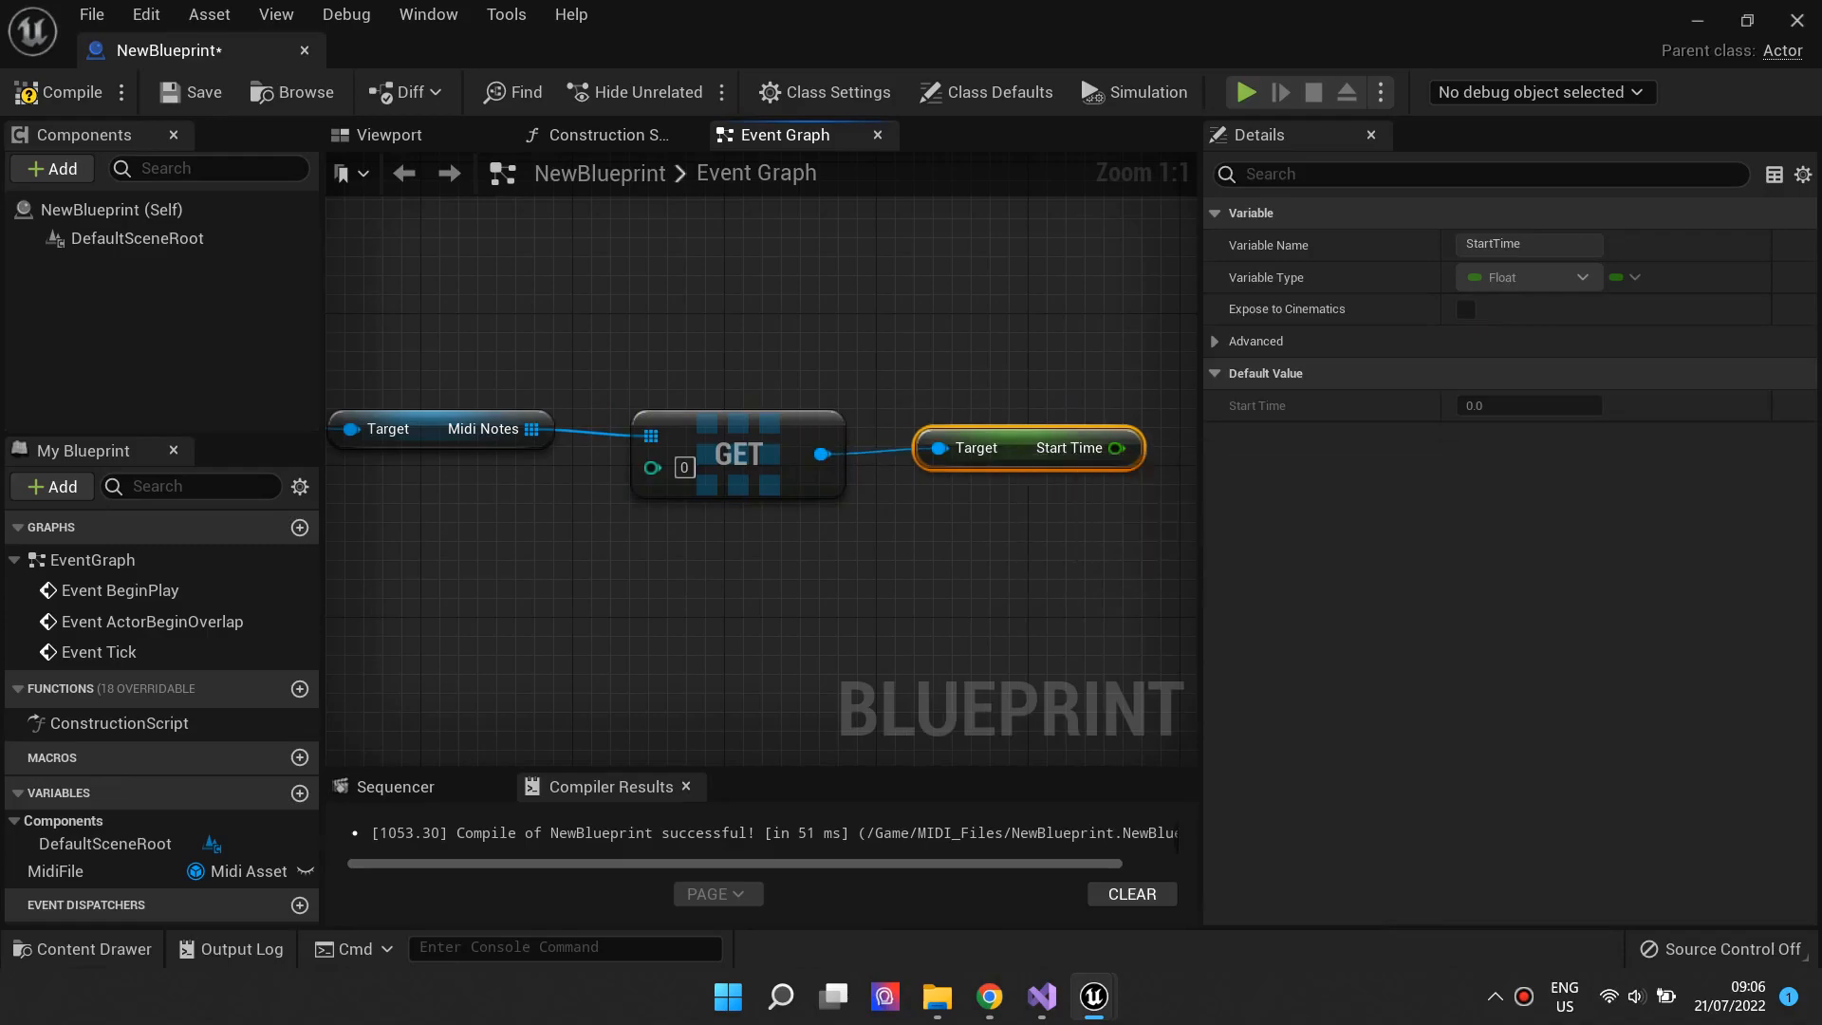
{"action": "scroll", "scroll_direction": "down", "scroll_amount": 3}
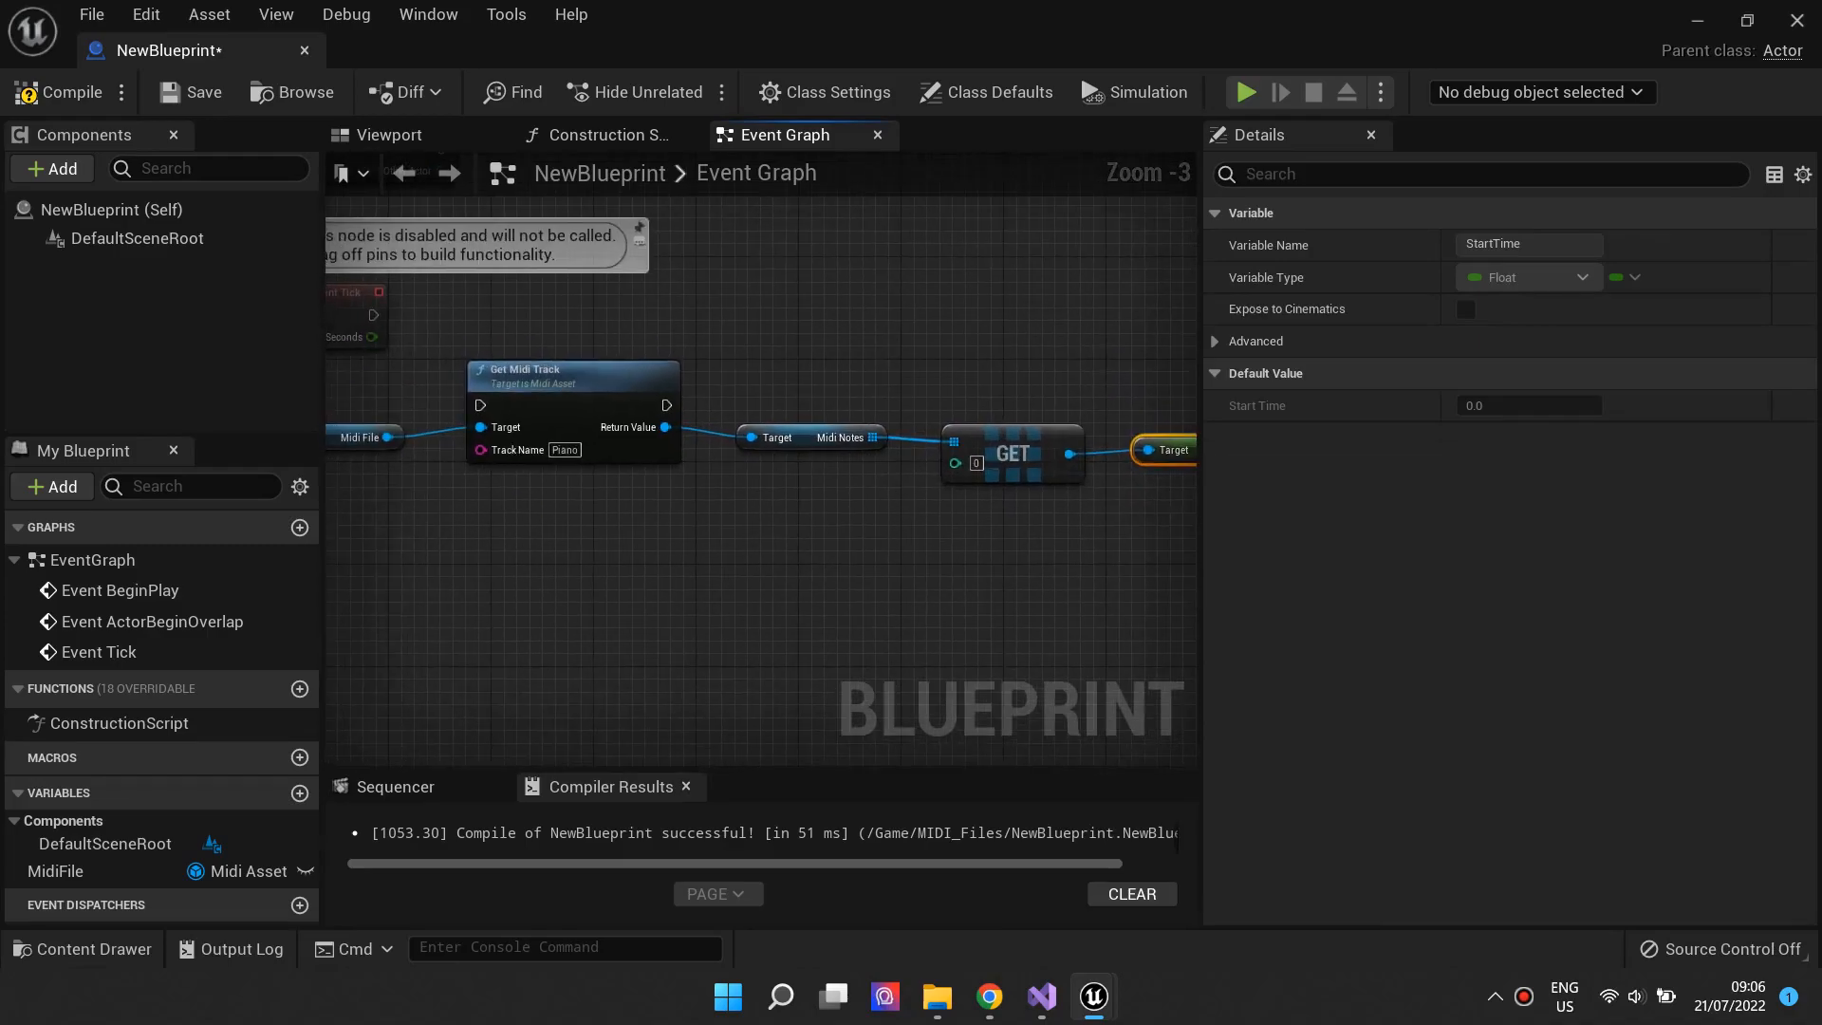
{"action": "scroll", "scroll_direction": "down", "scroll_amount": 3}
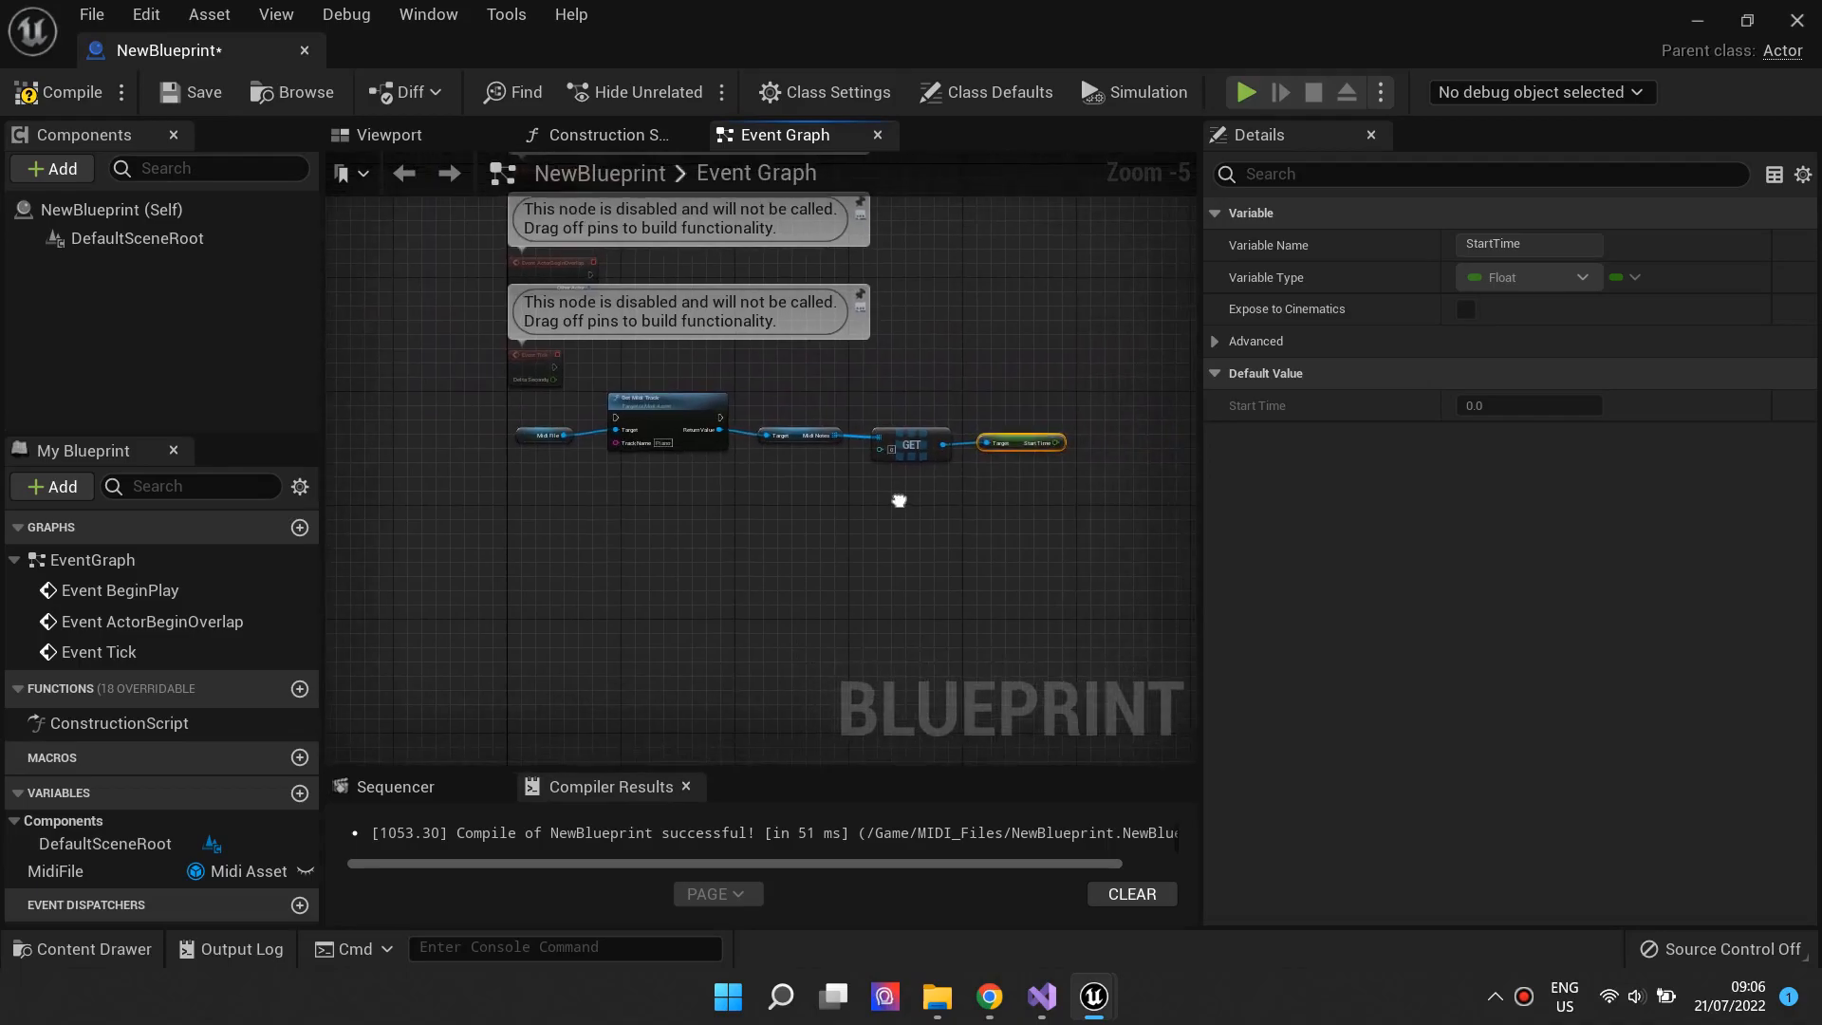